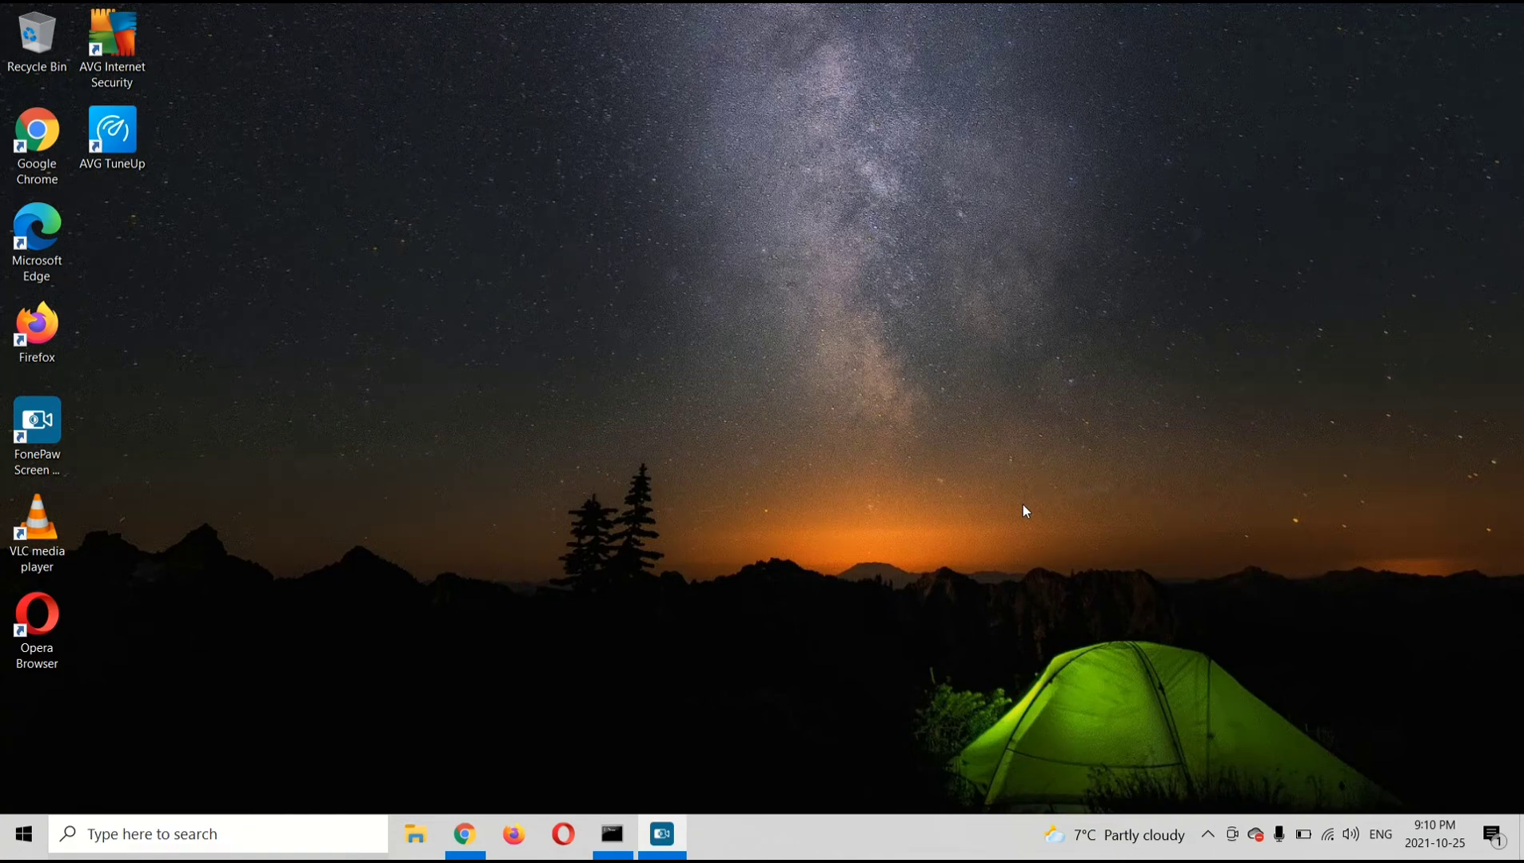
pyautogui.moveTo(579, 568)
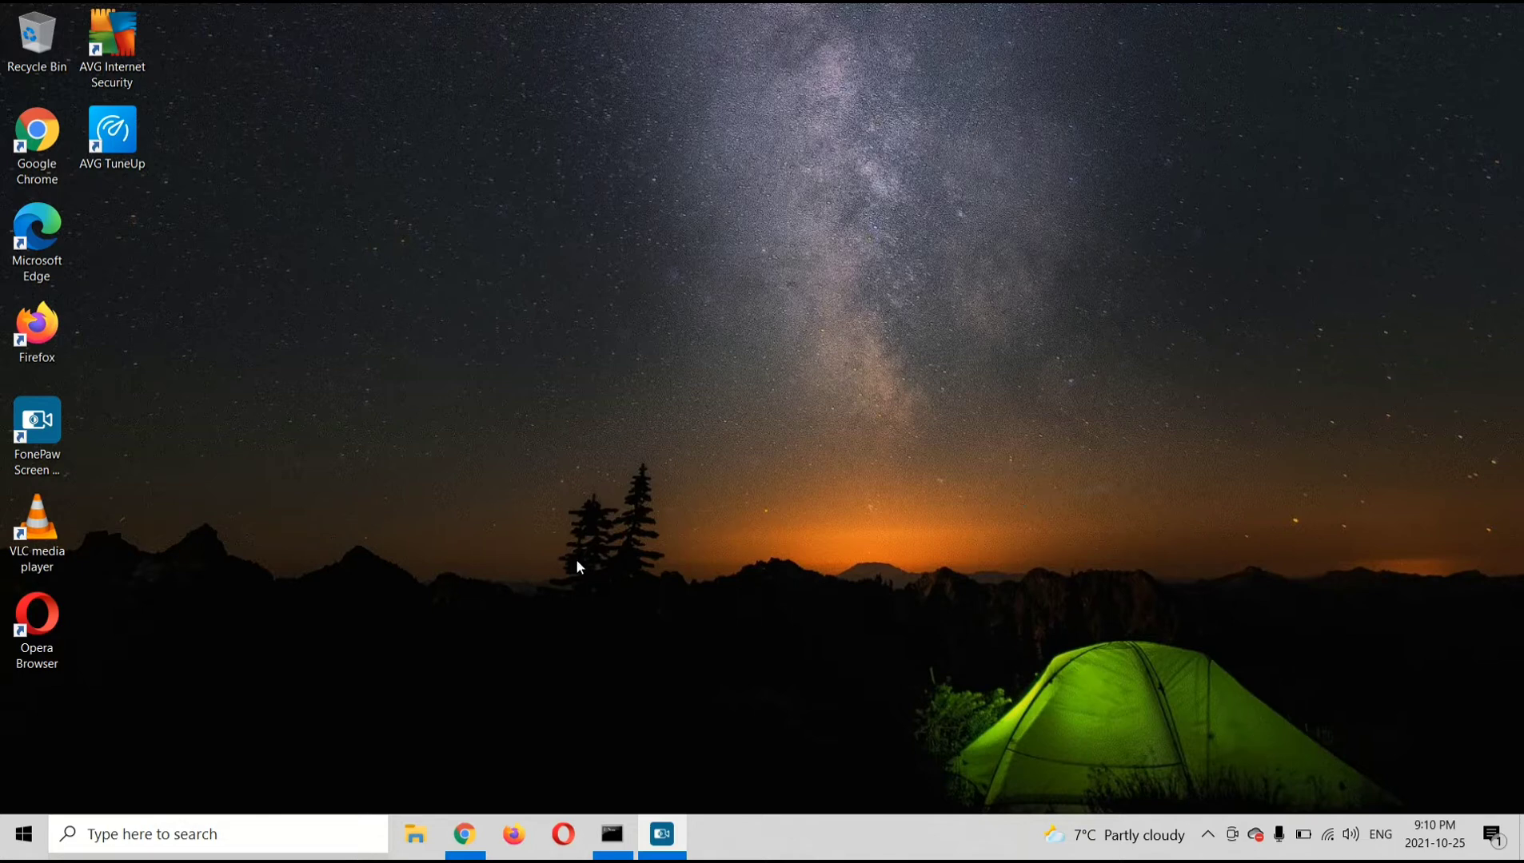
pyautogui.moveTo(92, 736)
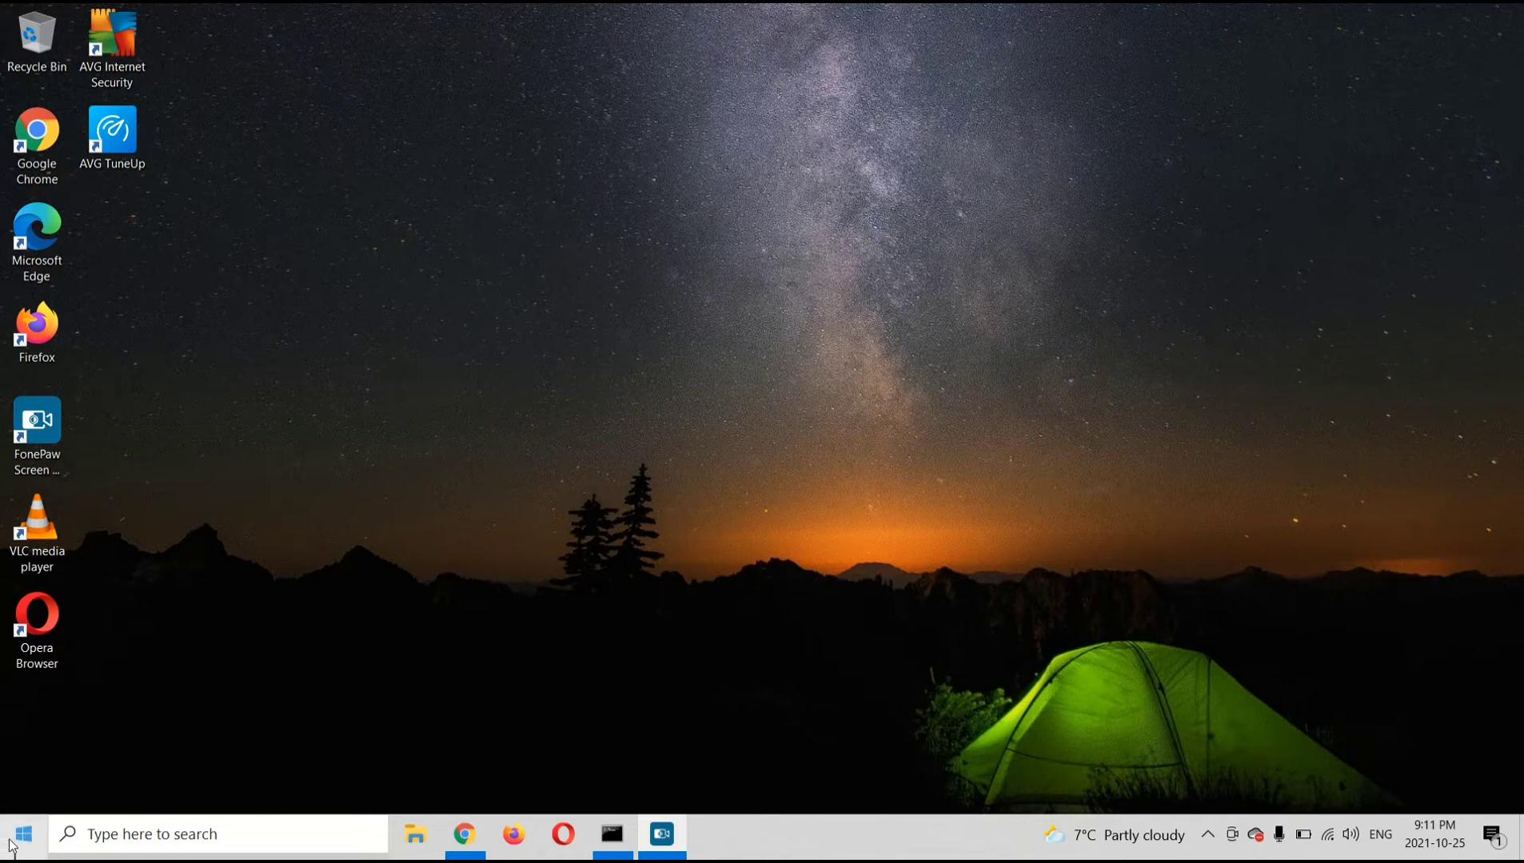
# Search Start for 'command prompt' and run it as administrator
pyautogui.click(18, 834)
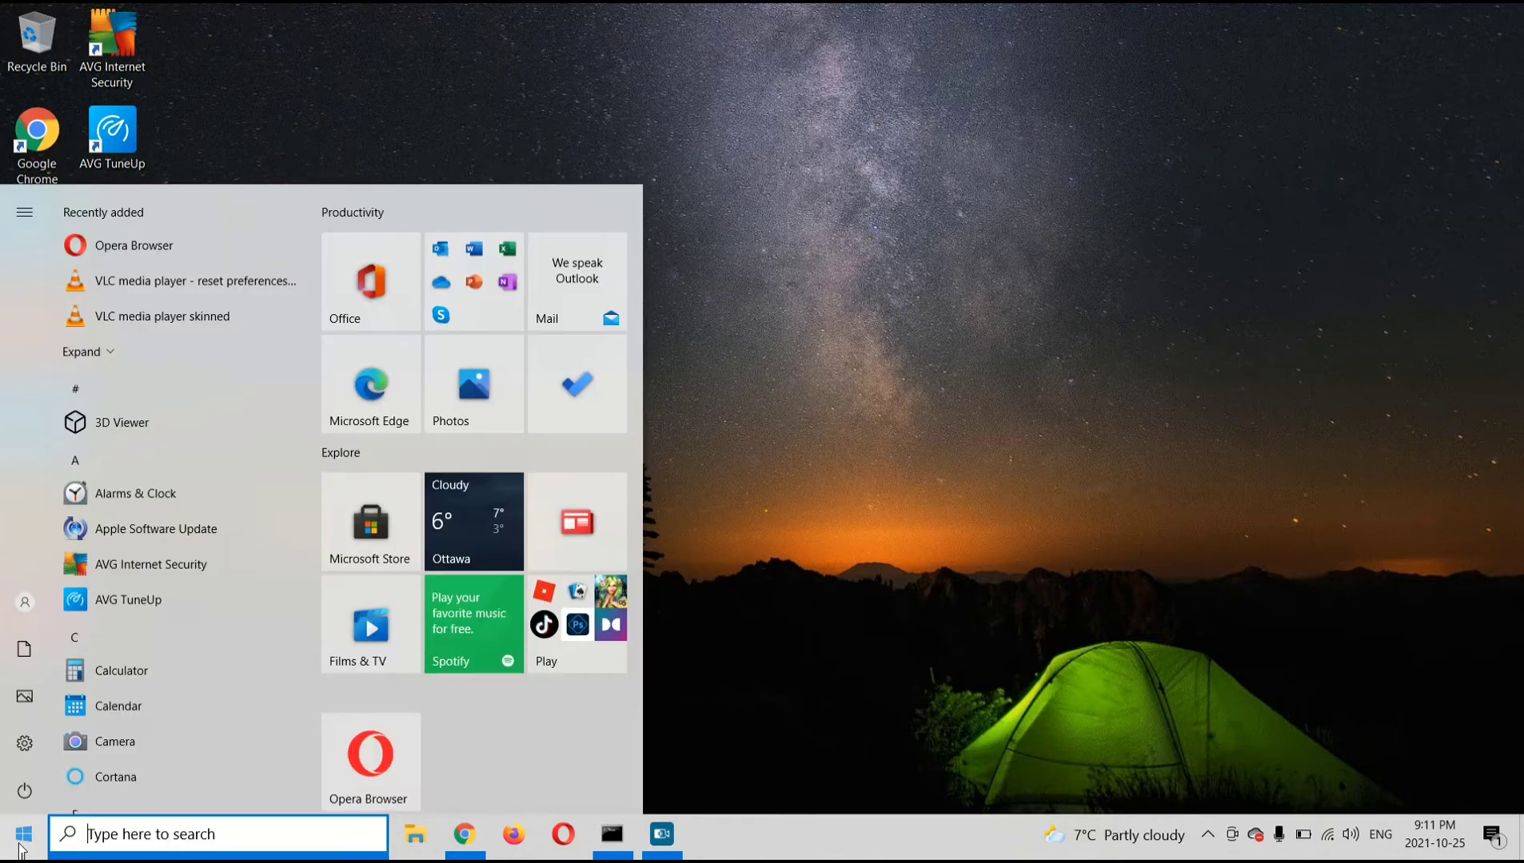
pyautogui.write('command p')
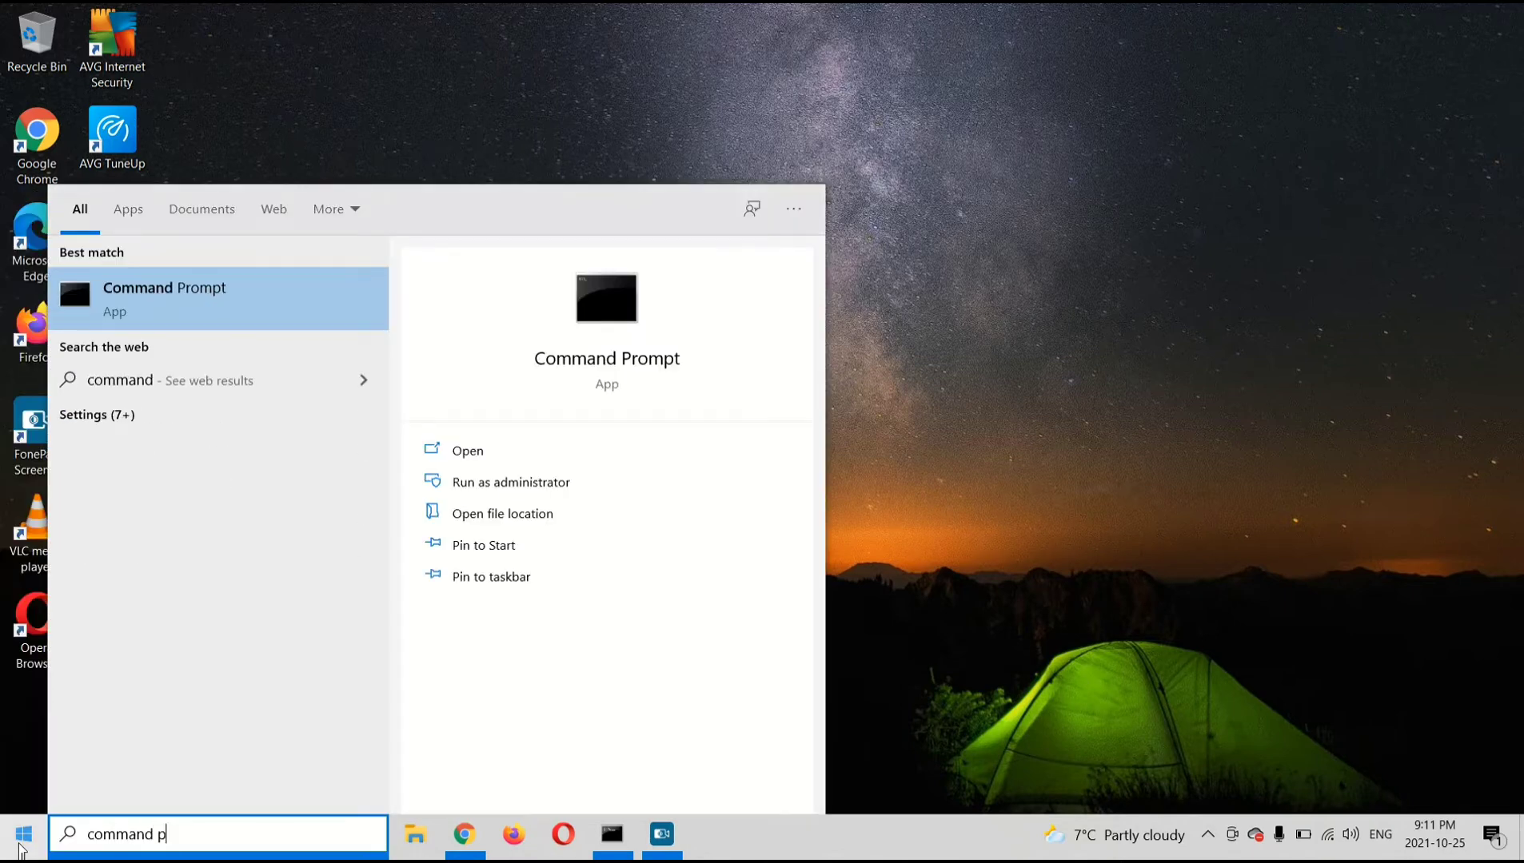
pyautogui.write('rompt')
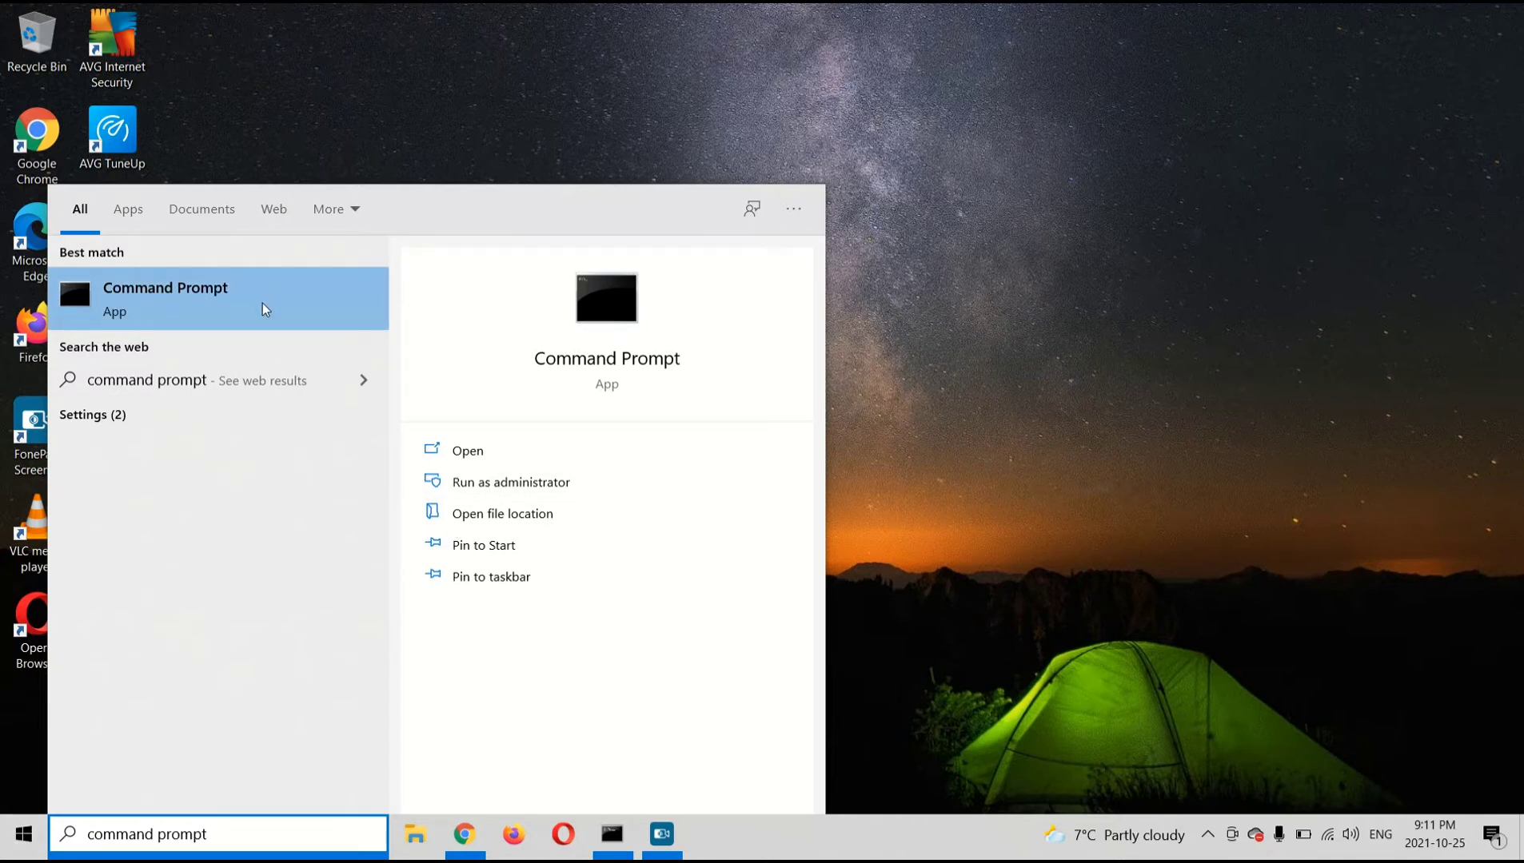
pyautogui.rightClick(200, 299)
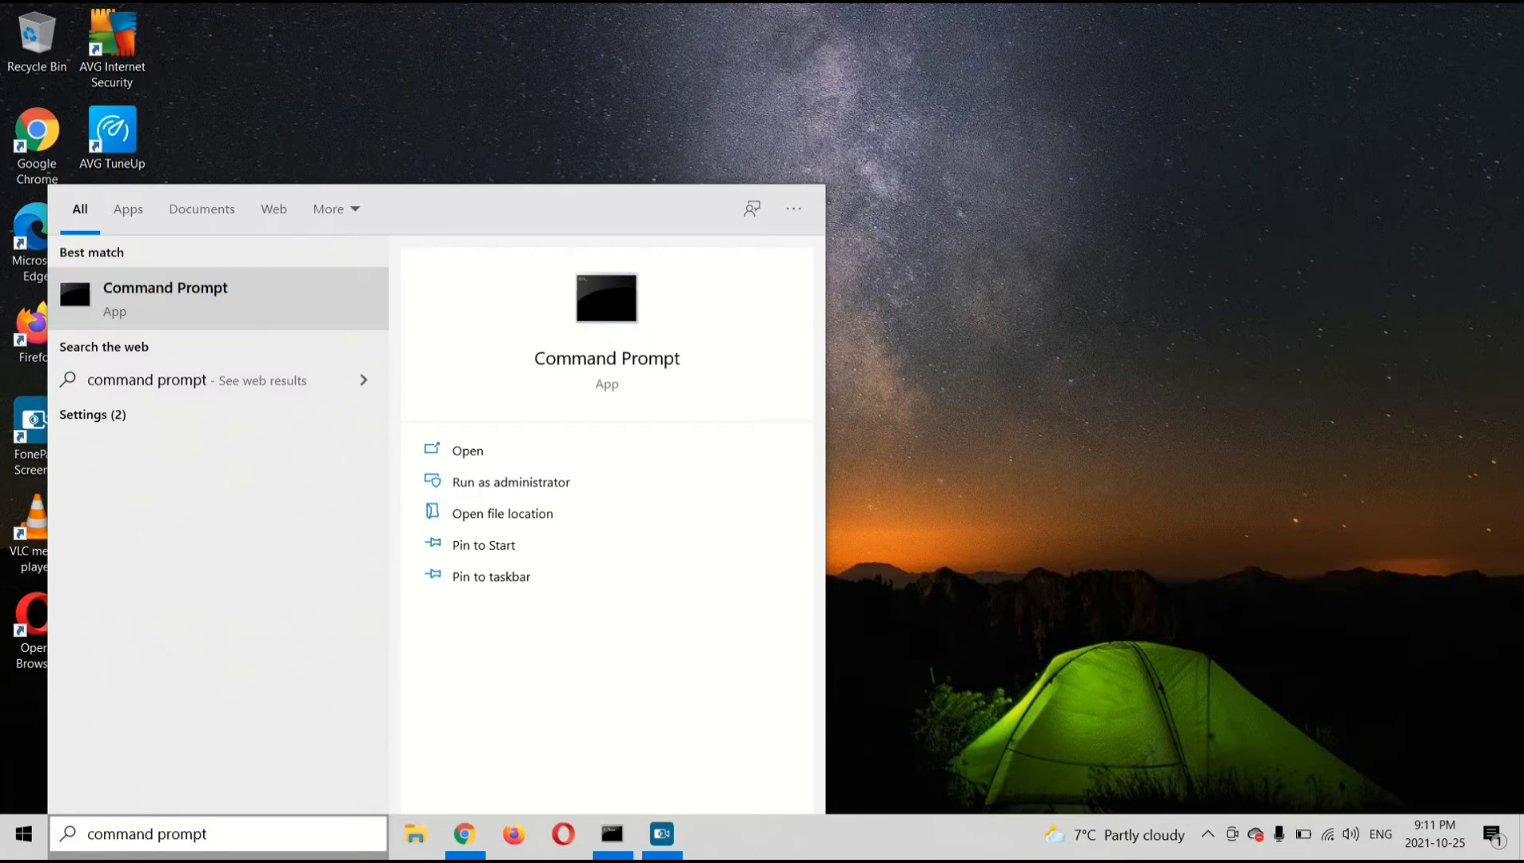
pyautogui.click(511, 482)
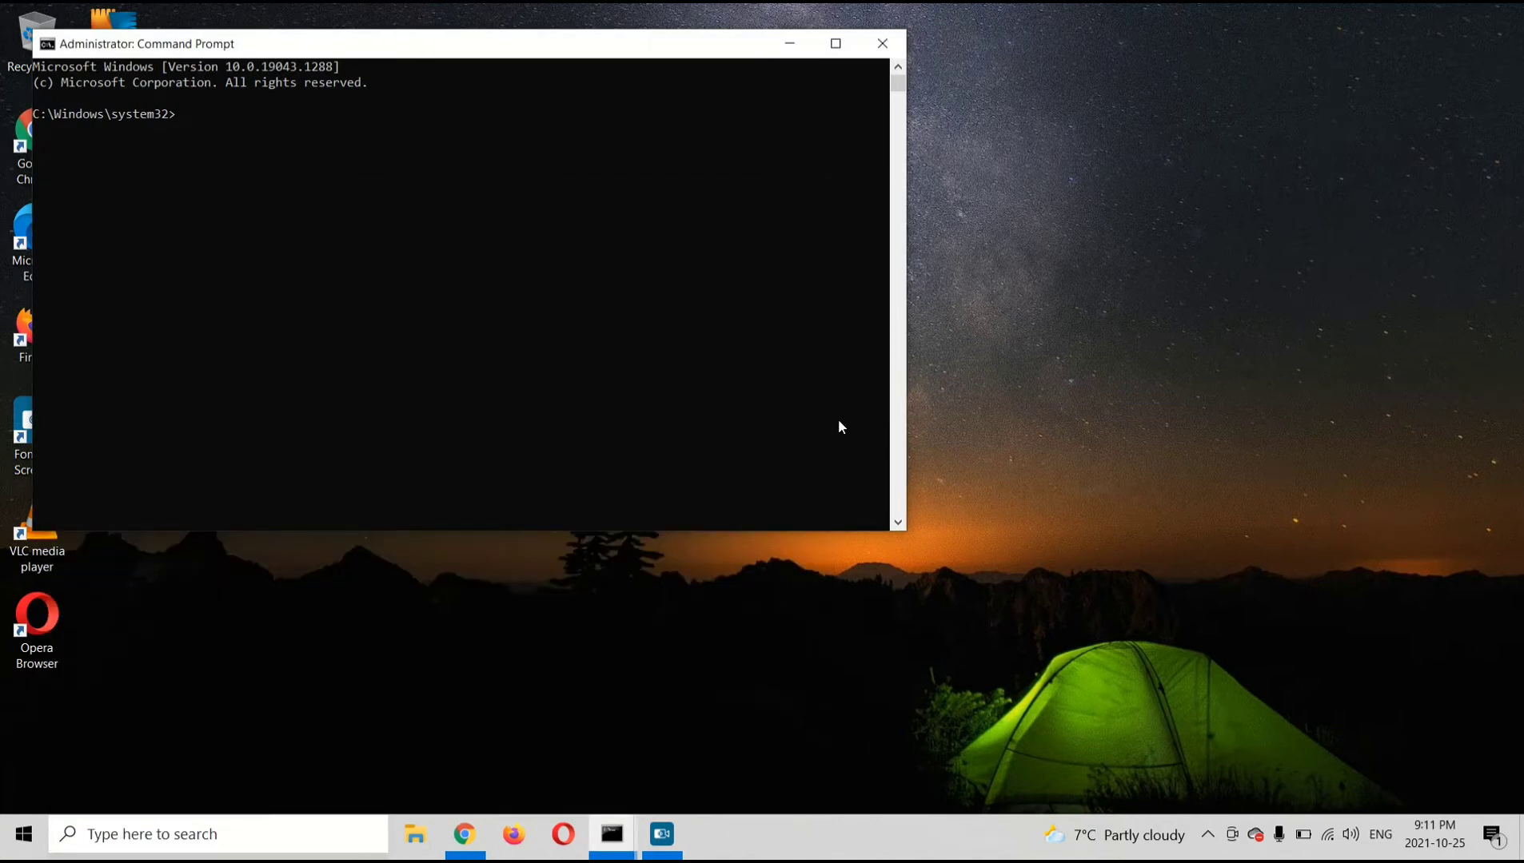
# Begin a cd command at the C:\Windows\system32 prompt
pyautogui.write('cd')
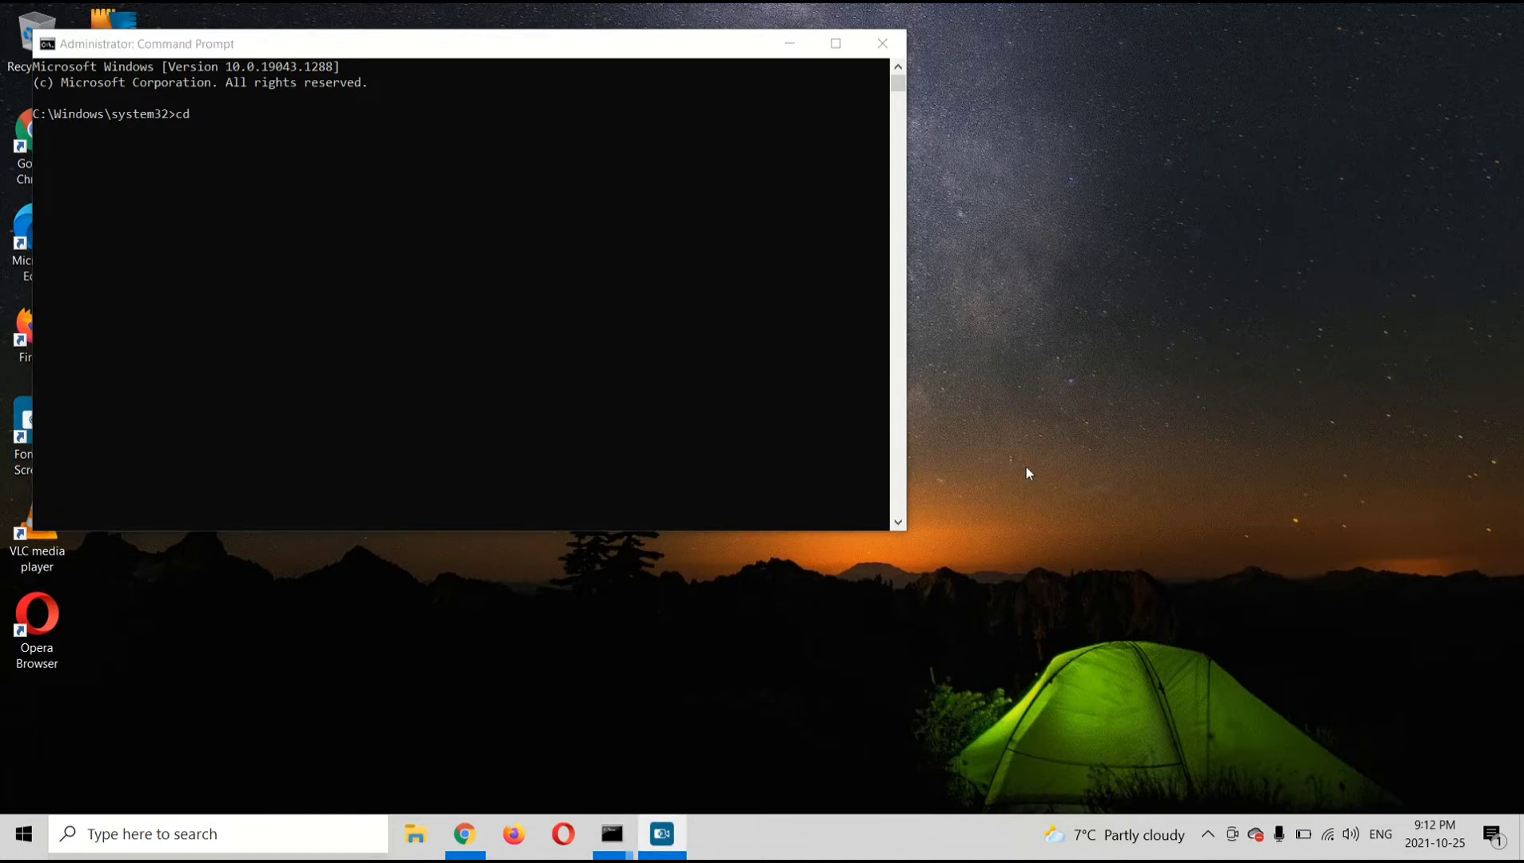
pyautogui.moveTo(1070, 507)
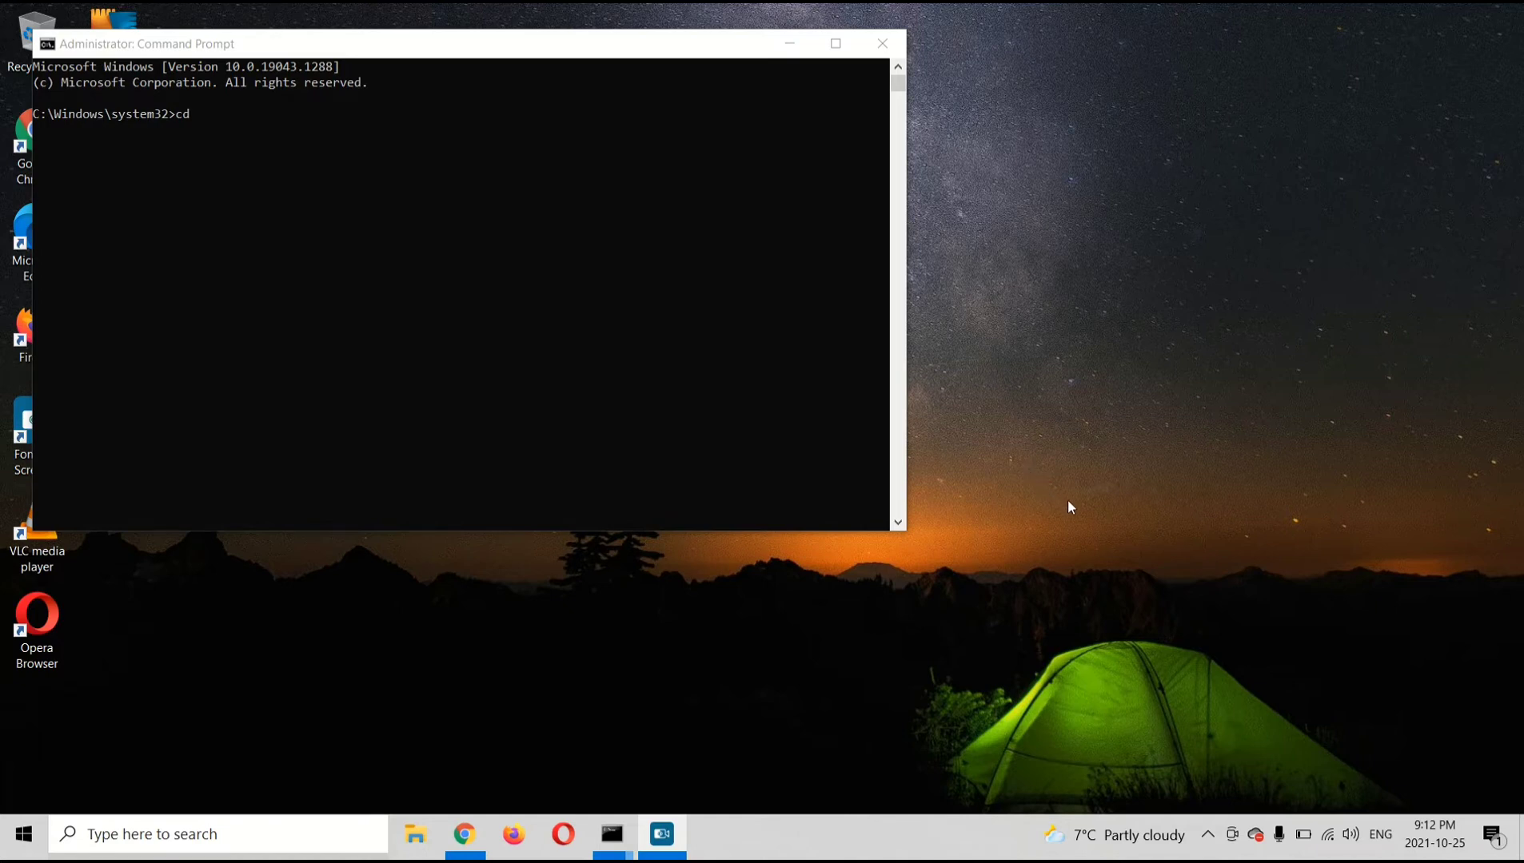
pyautogui.moveTo(1102, 477)
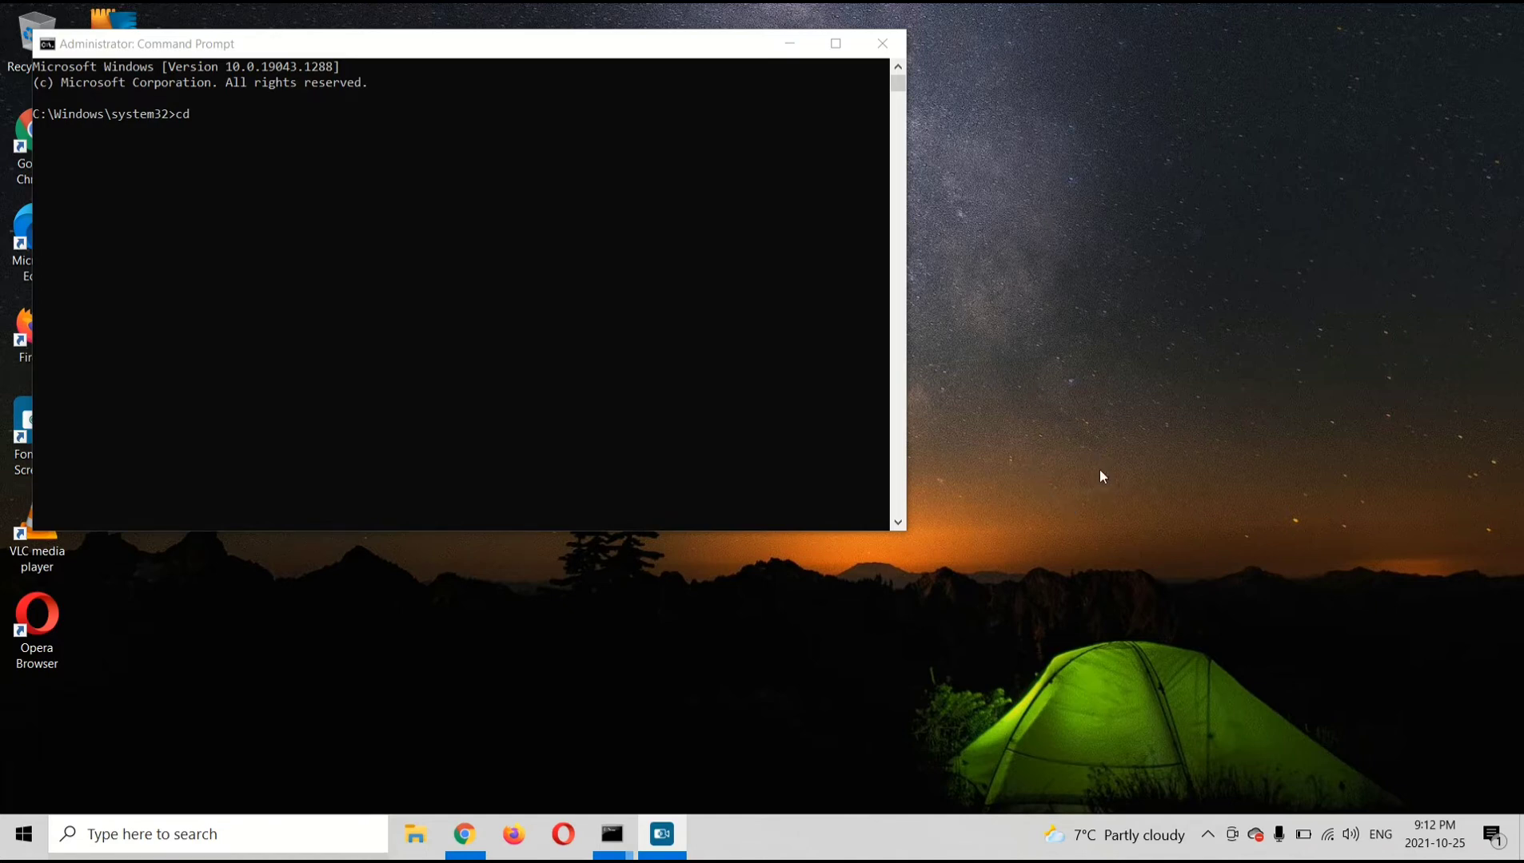
# Create a New folder on the desktop and view its Properties to see its location
pyautogui.rightClick(1102, 478)
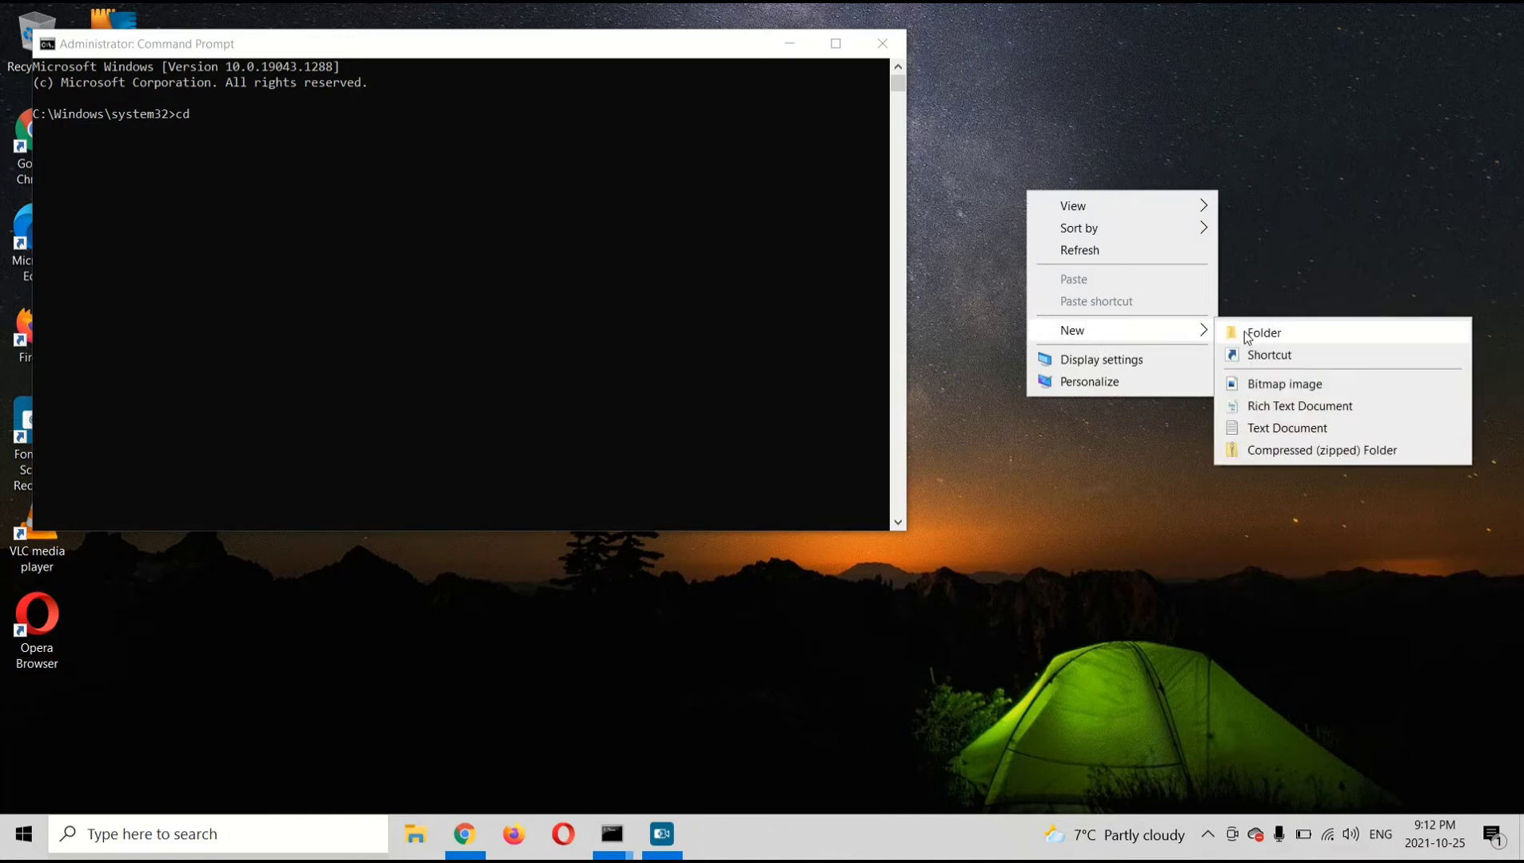
pyautogui.click(1263, 332)
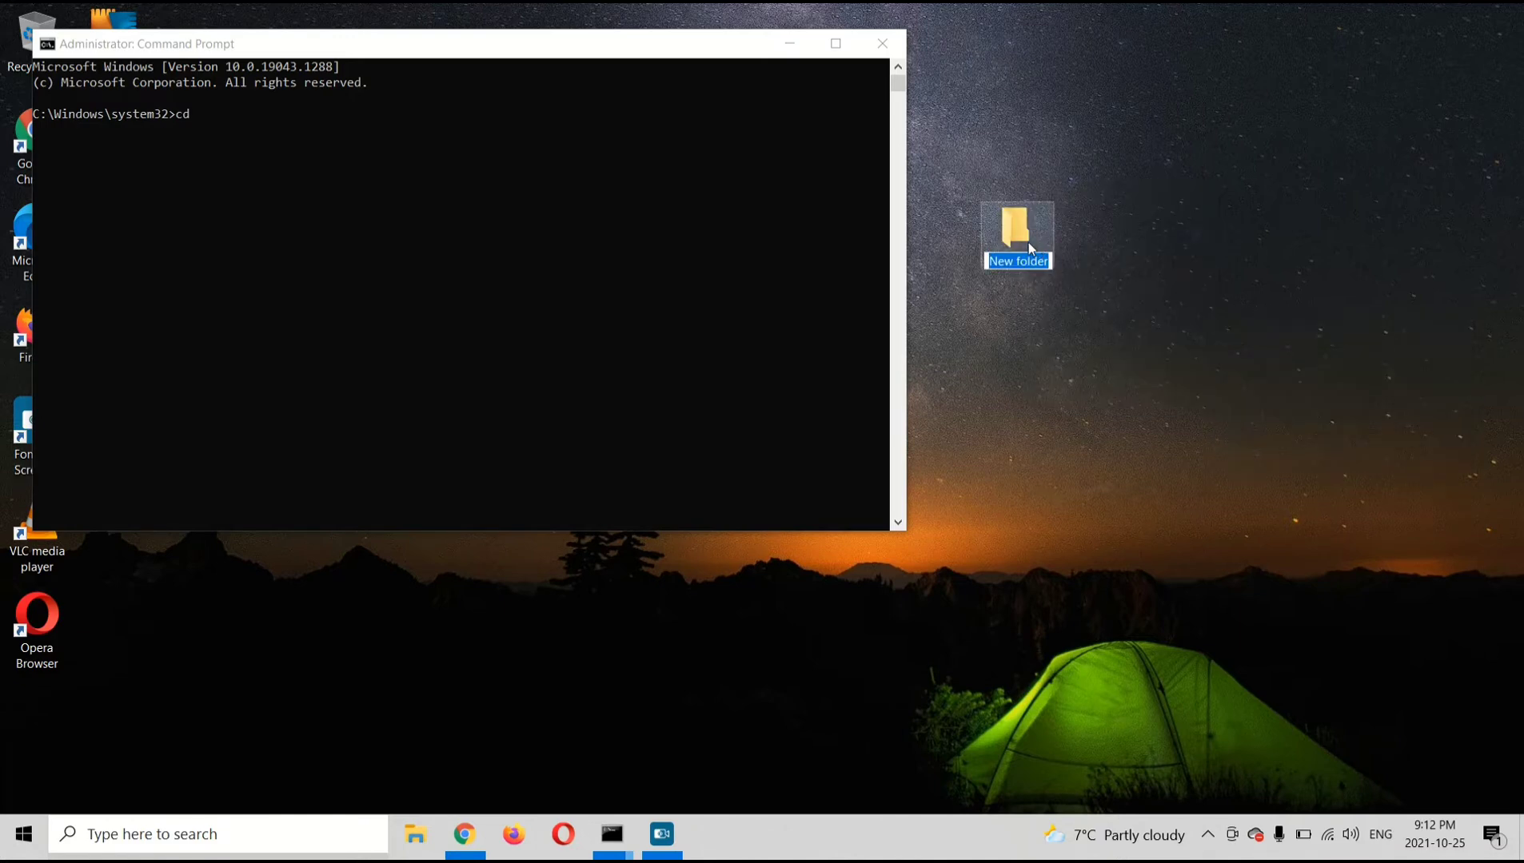
pyautogui.rightClick(1018, 231)
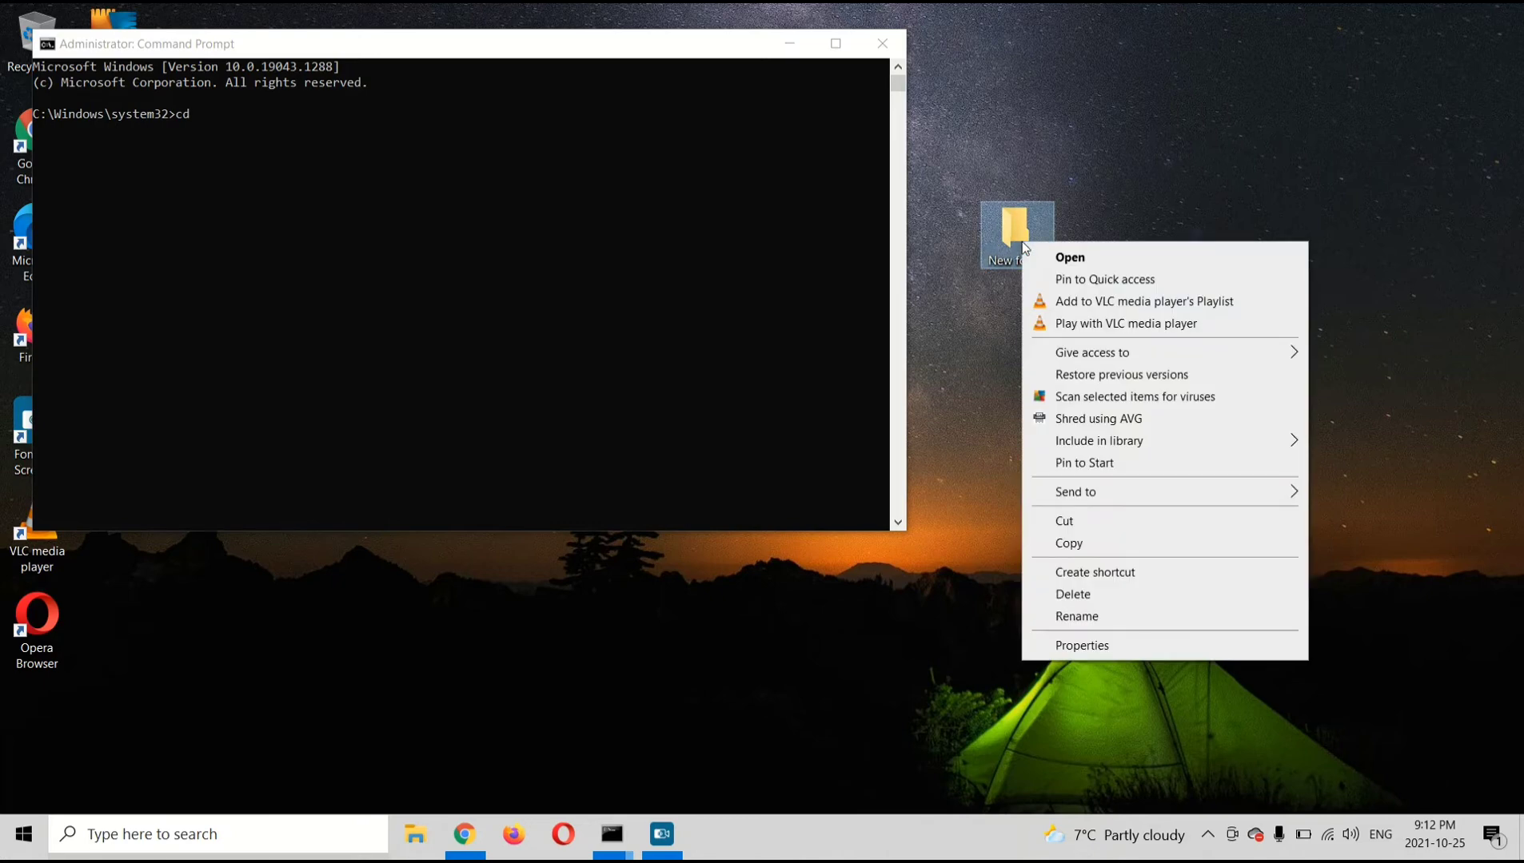
pyautogui.click(1082, 645)
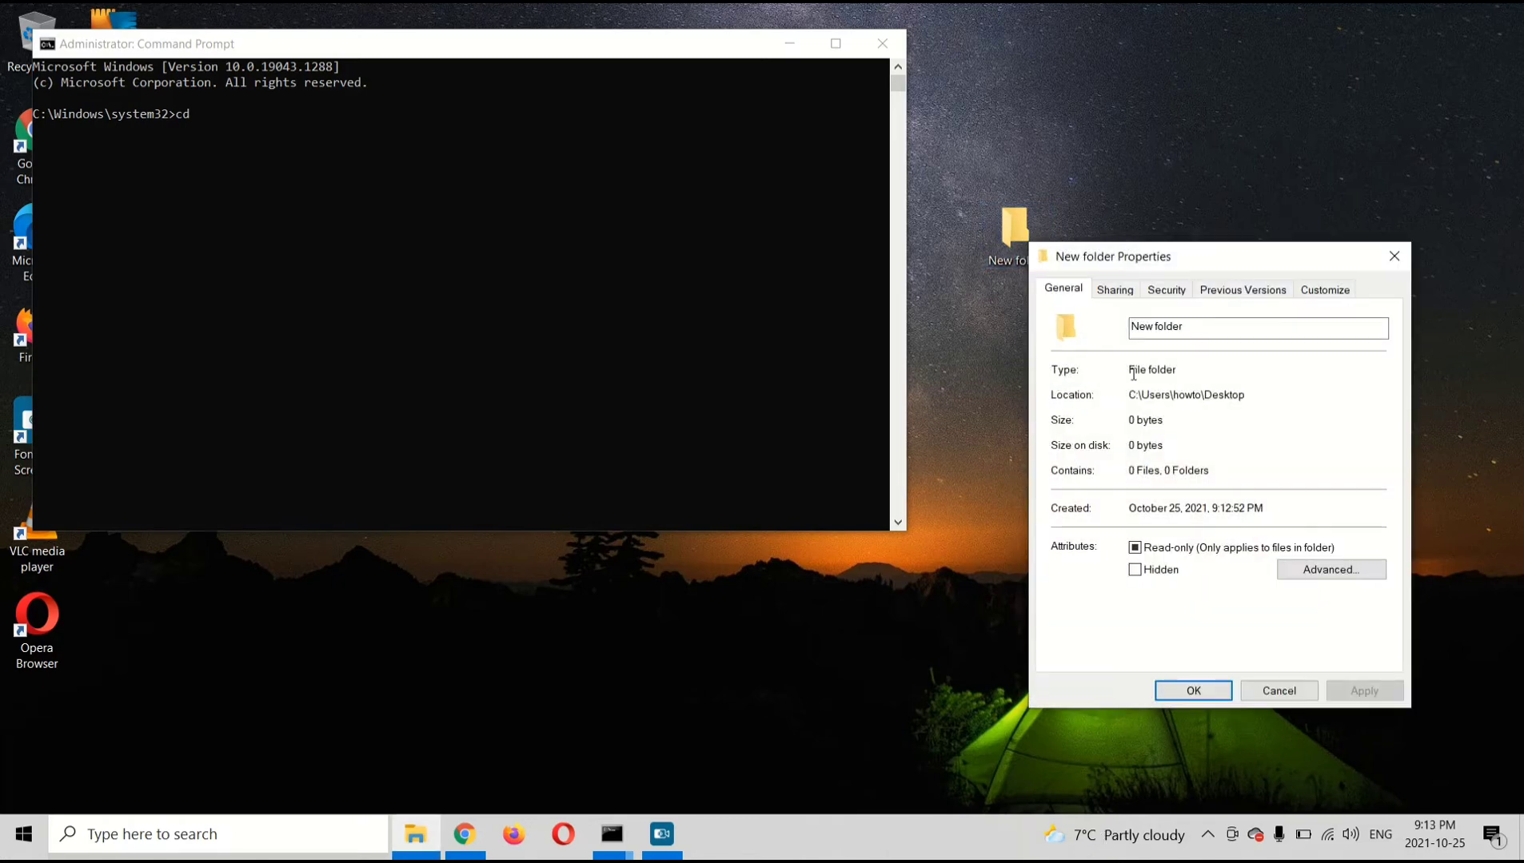
pyautogui.moveTo(1185, 408)
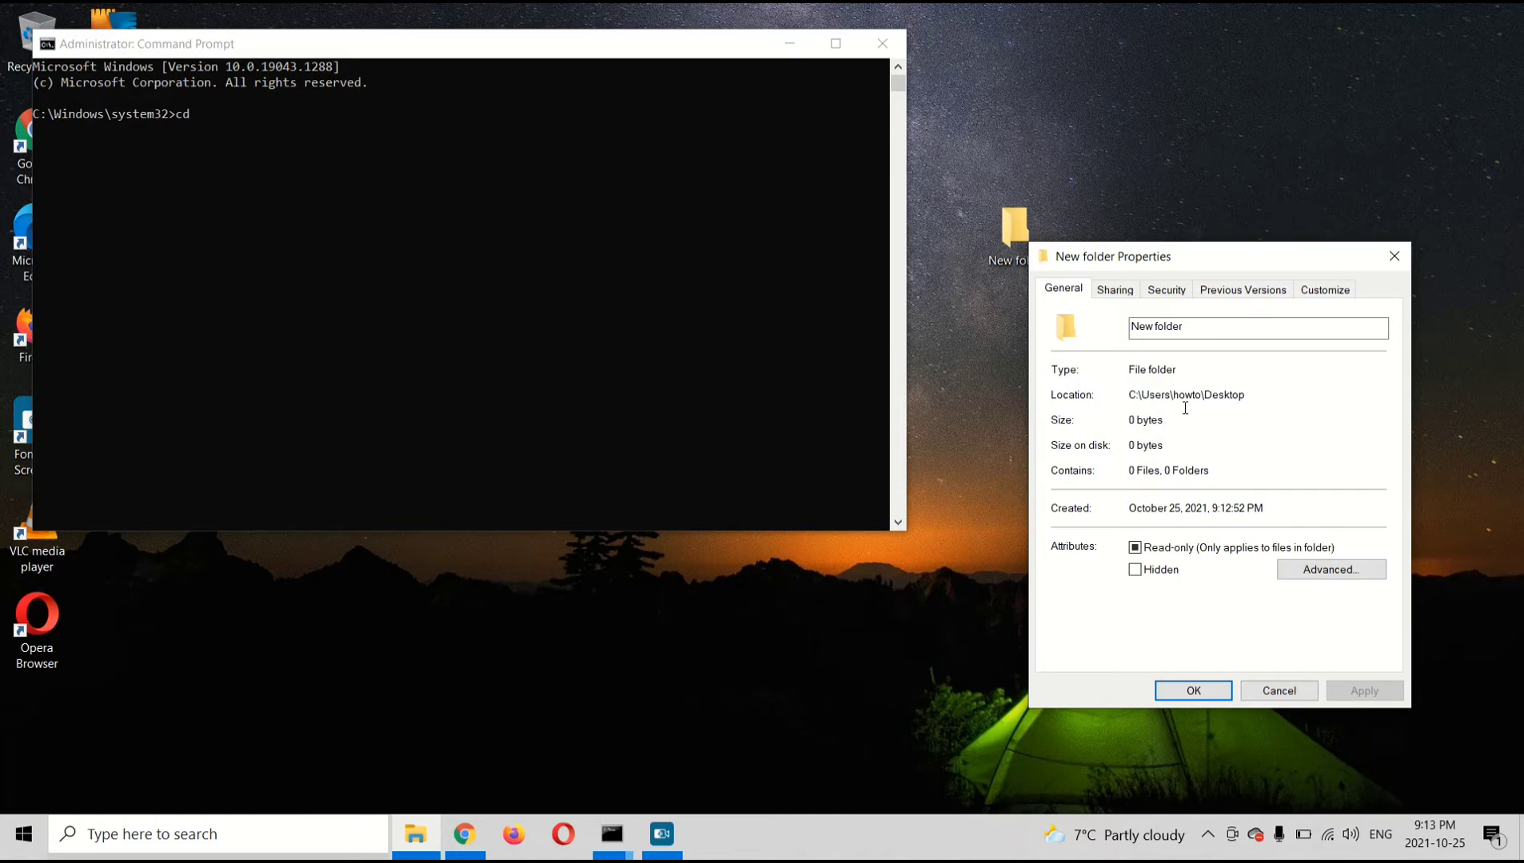
pyautogui.moveTo(449, 202)
pyautogui.write(' c')
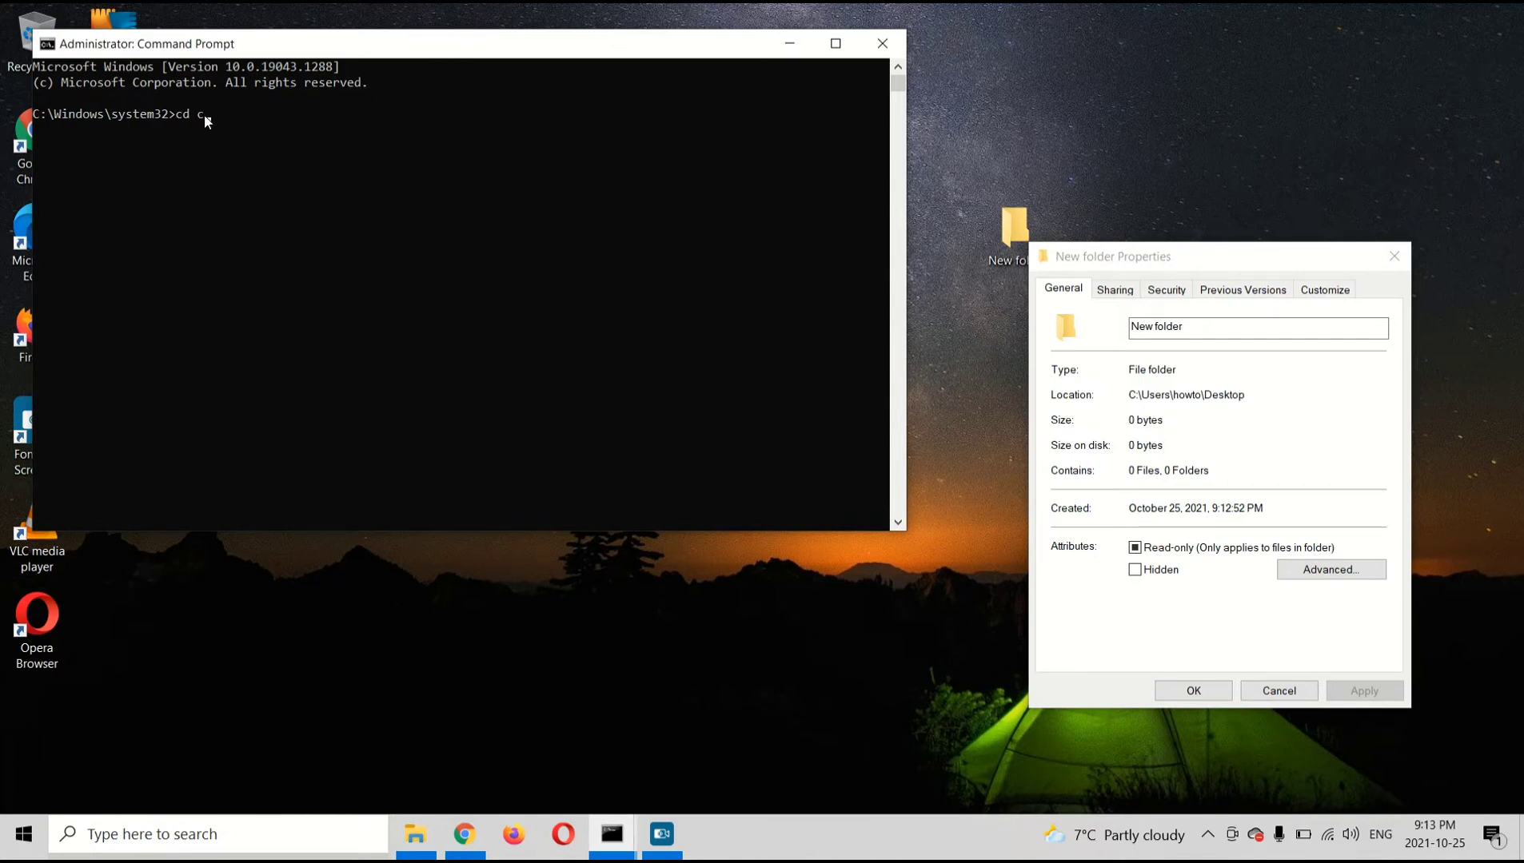
# Change directory to c:/users/howto/desktop
pyautogui.write(':')
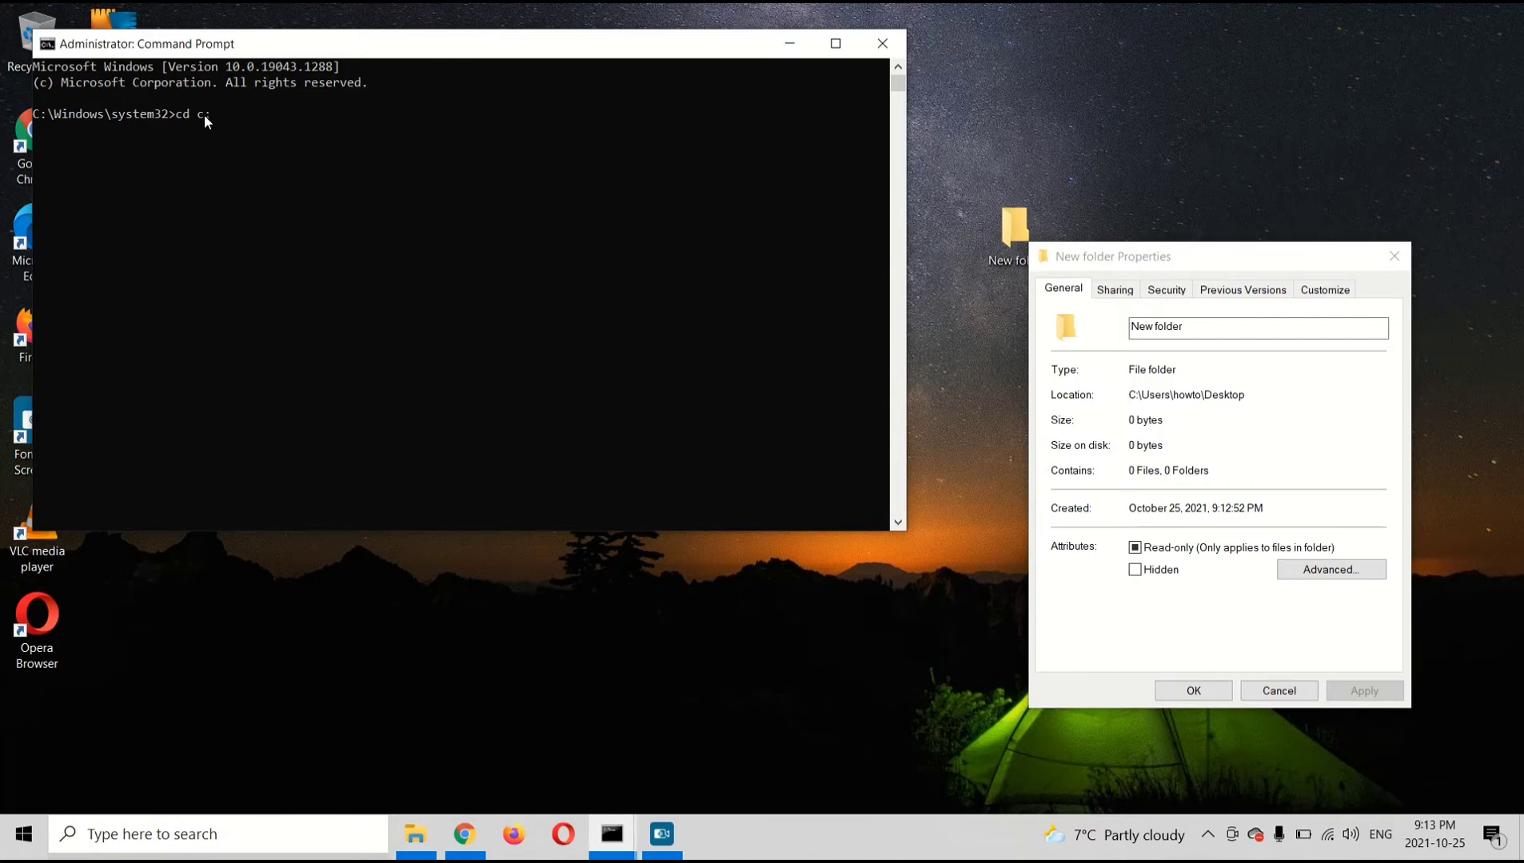
pyautogui.write('/')
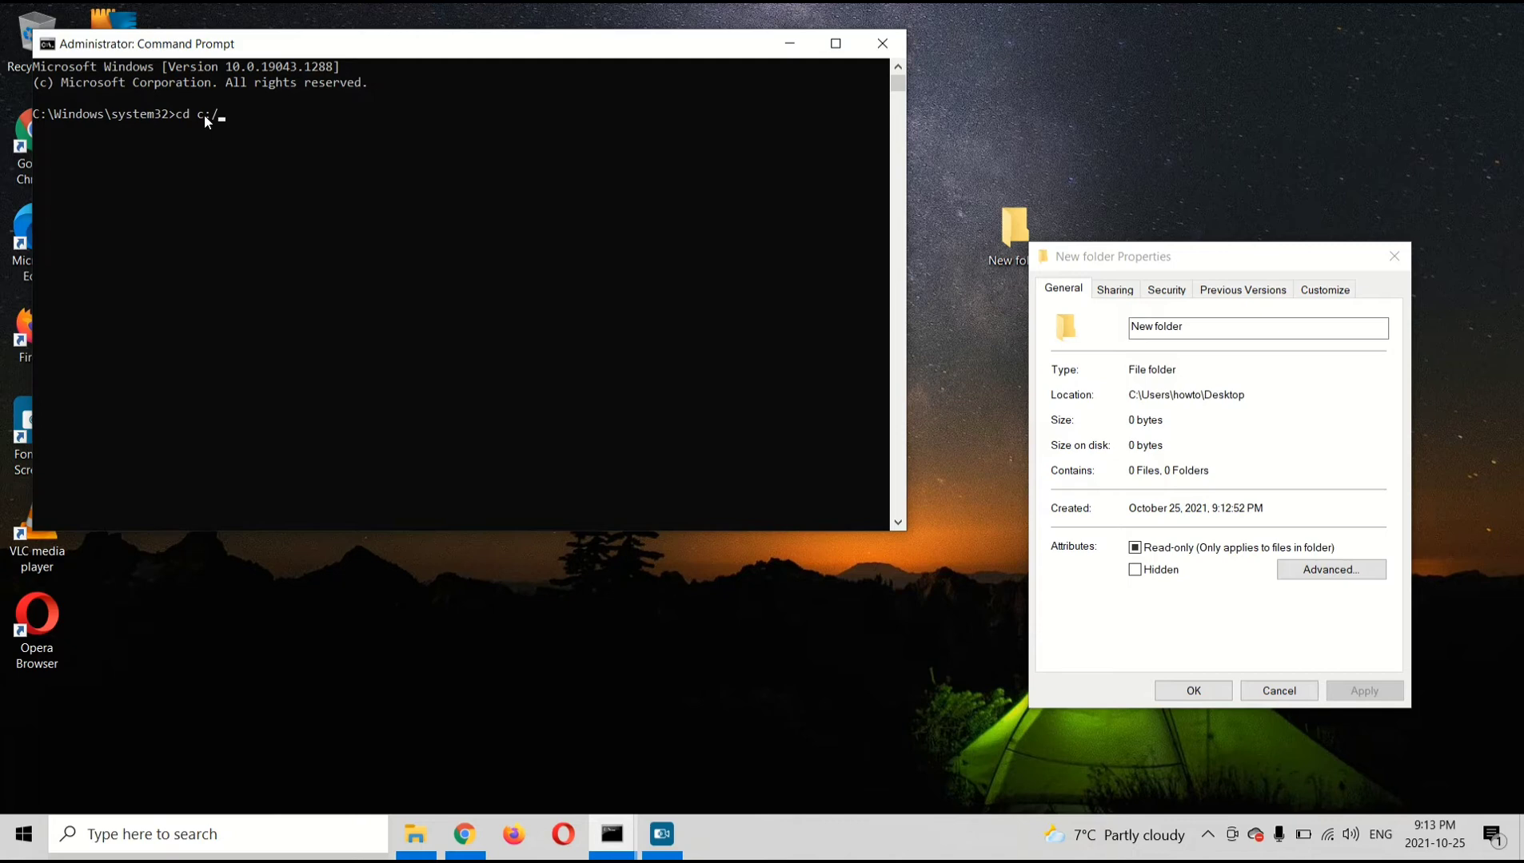
pyautogui.write('us')
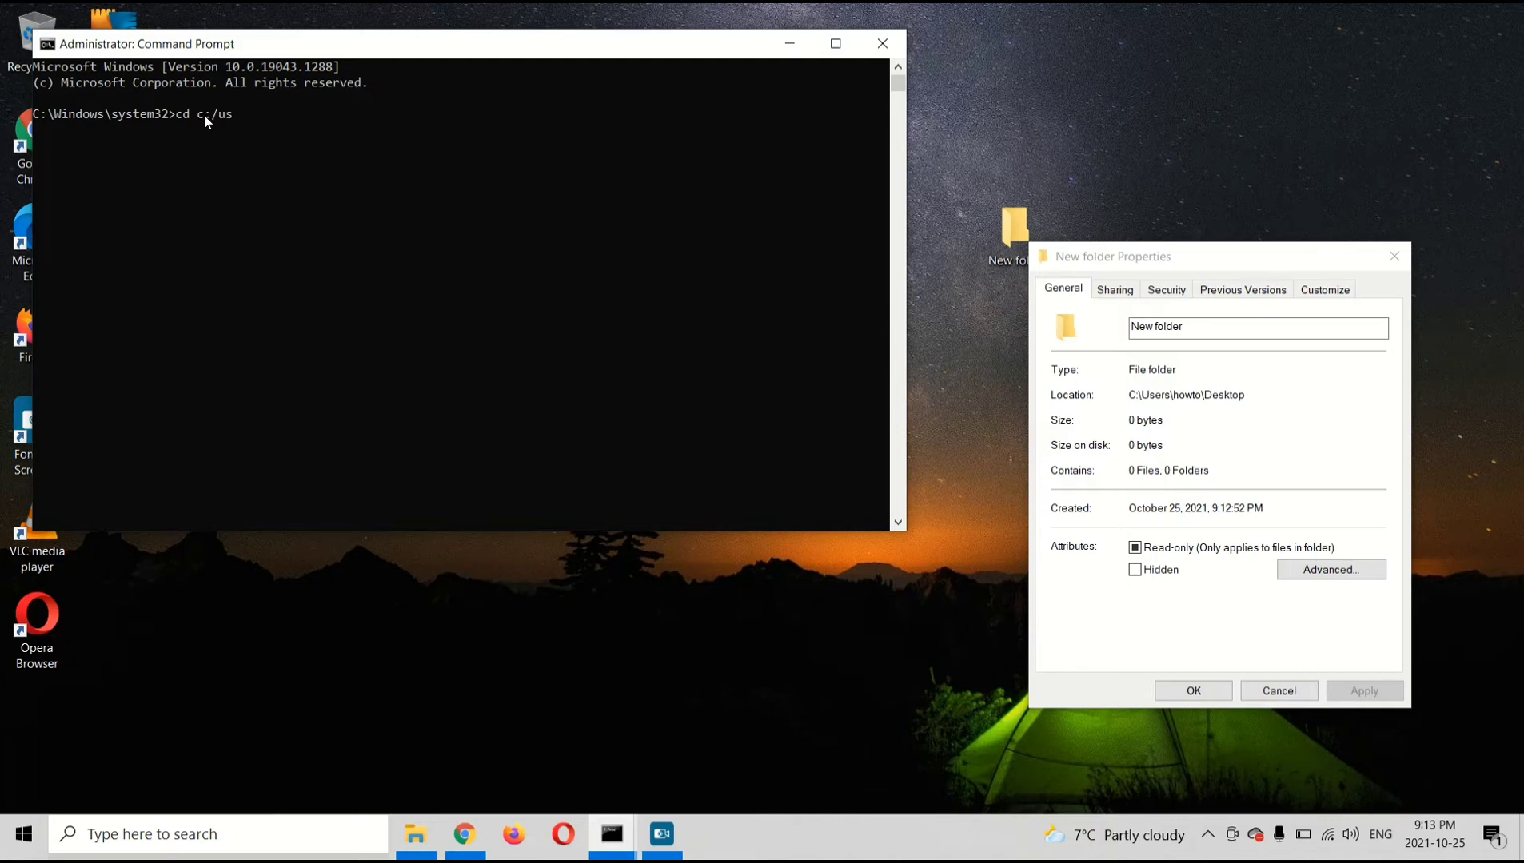
pyautogui.write('ers')
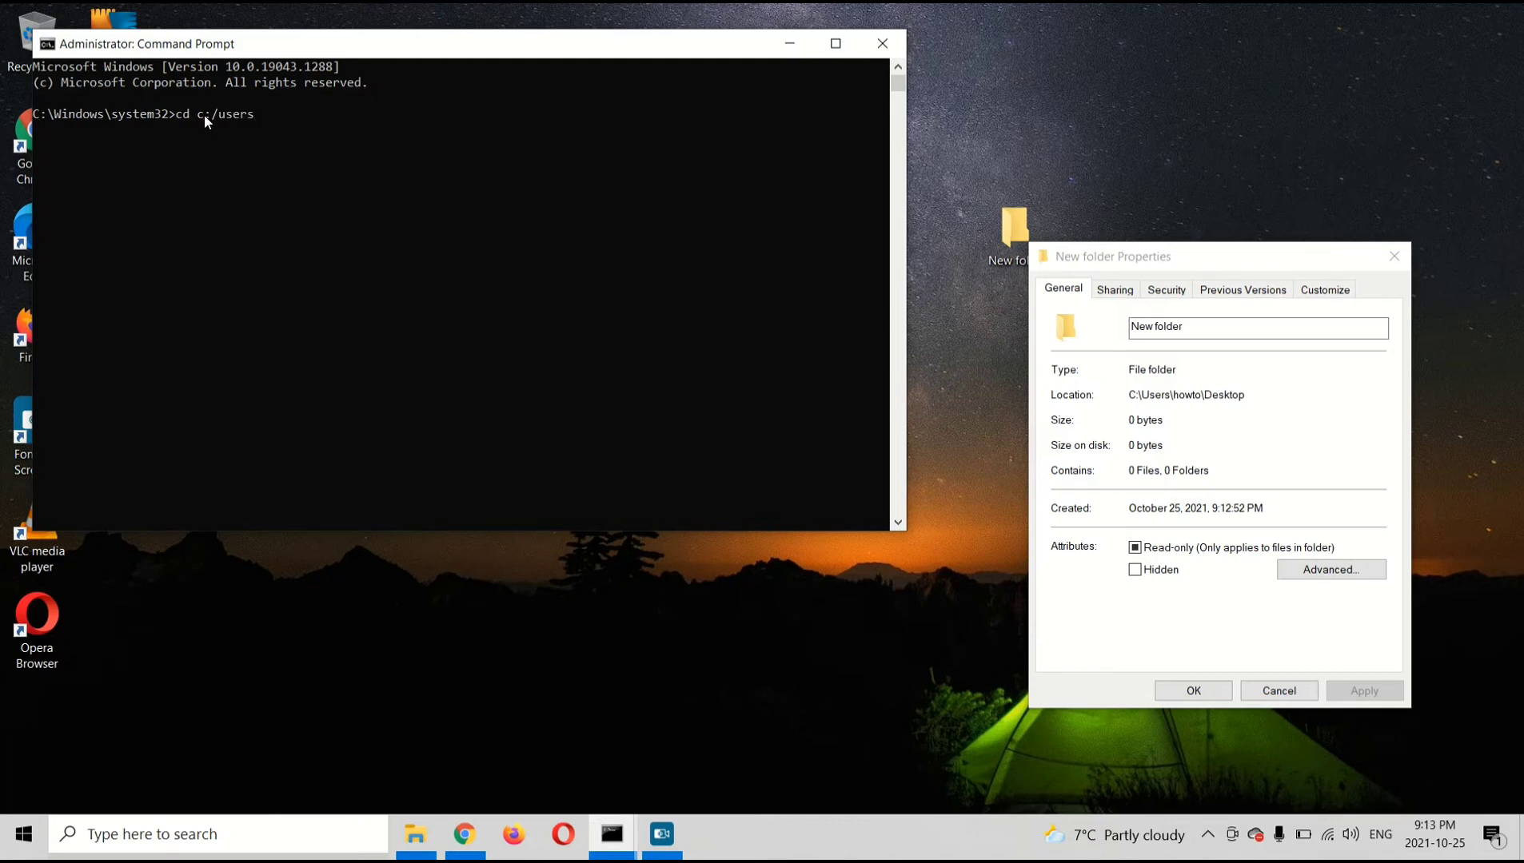
pyautogui.write('/')
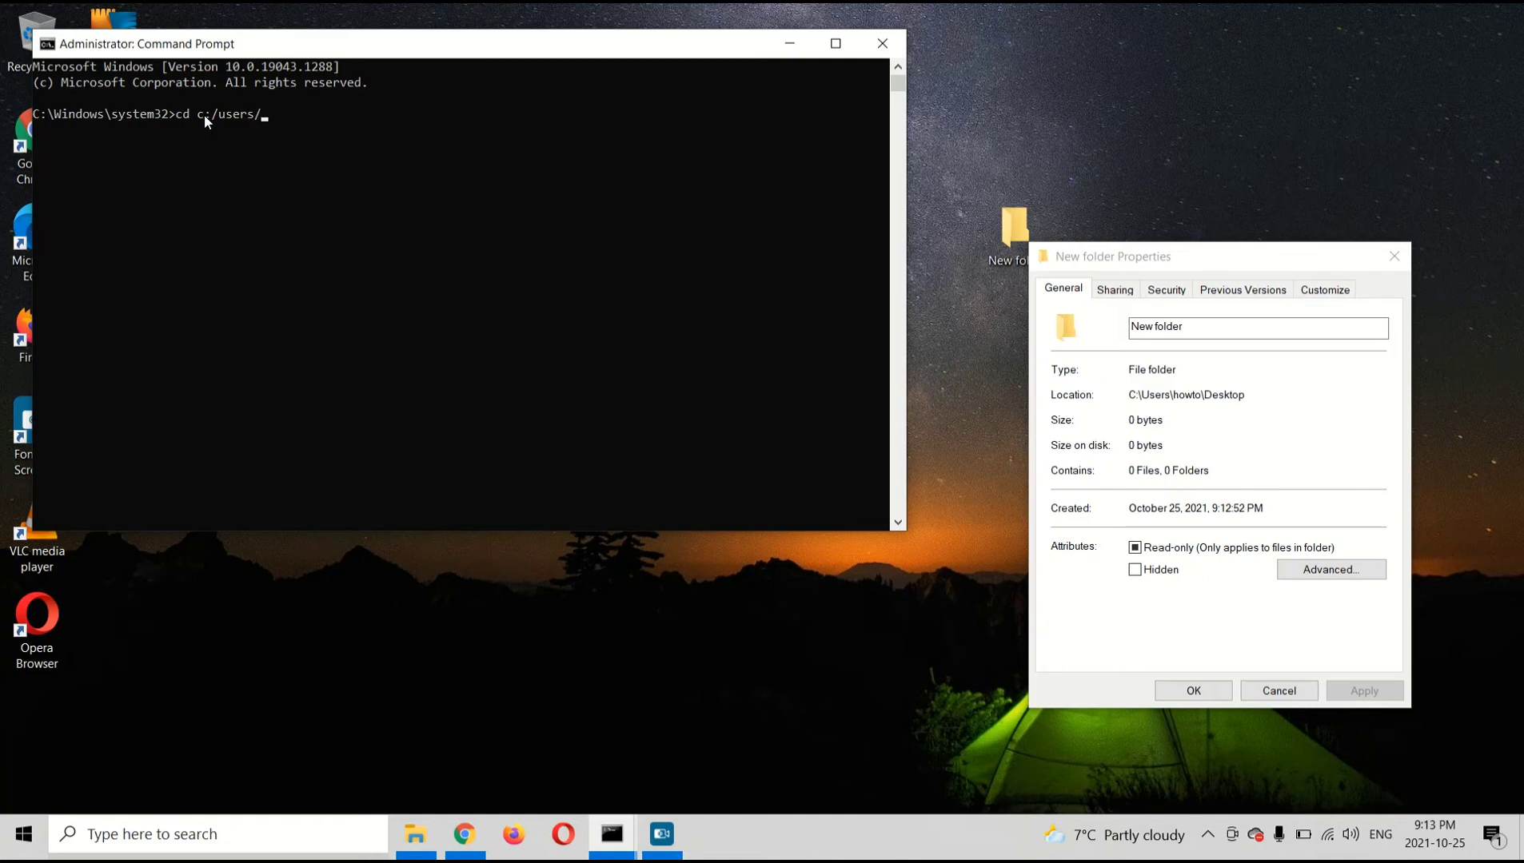
pyautogui.write('howto')
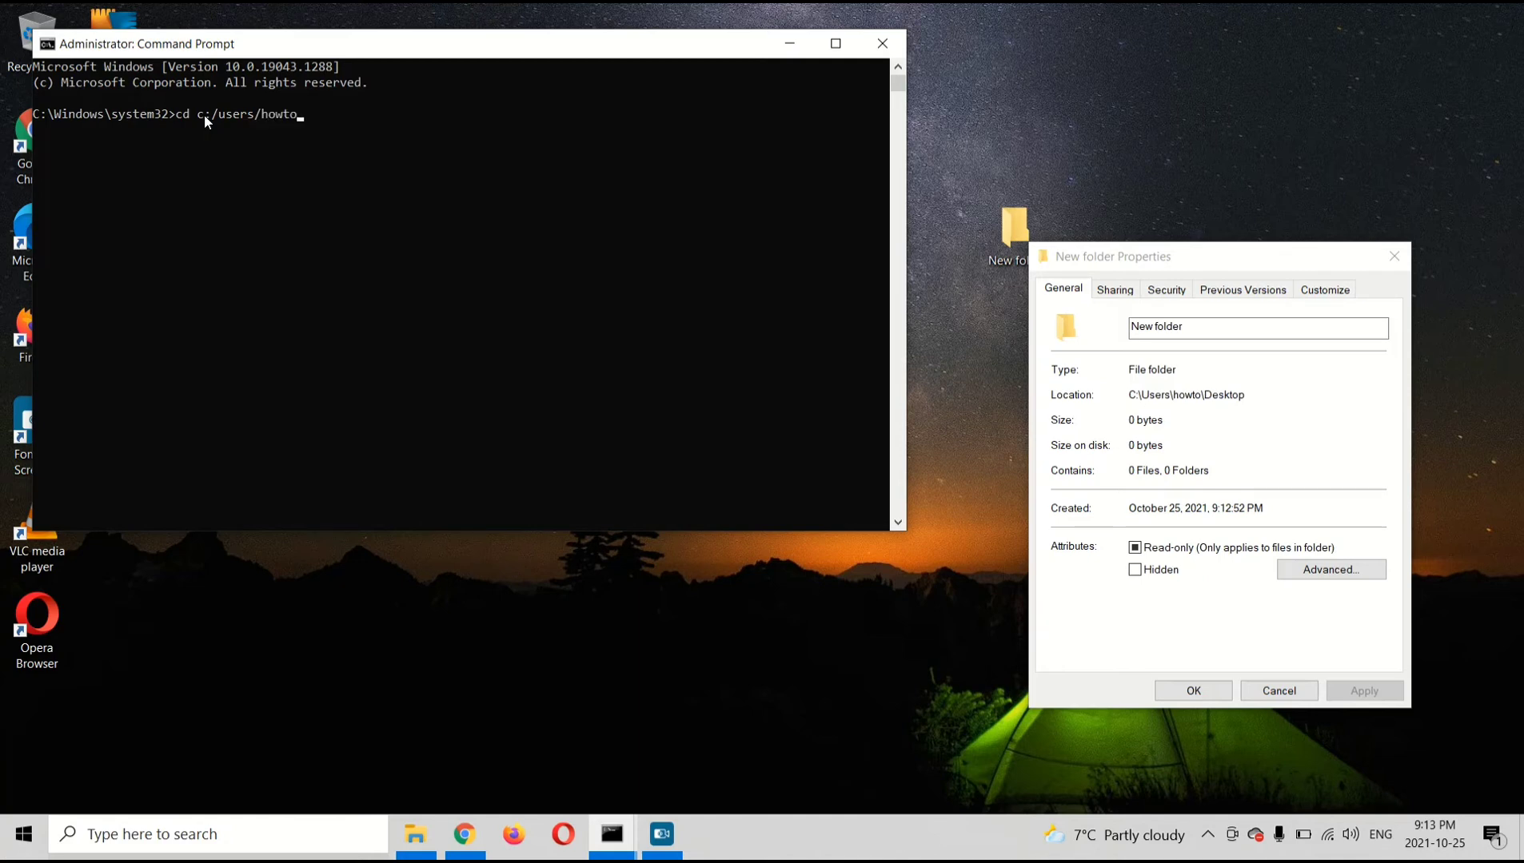
pyautogui.write('/')
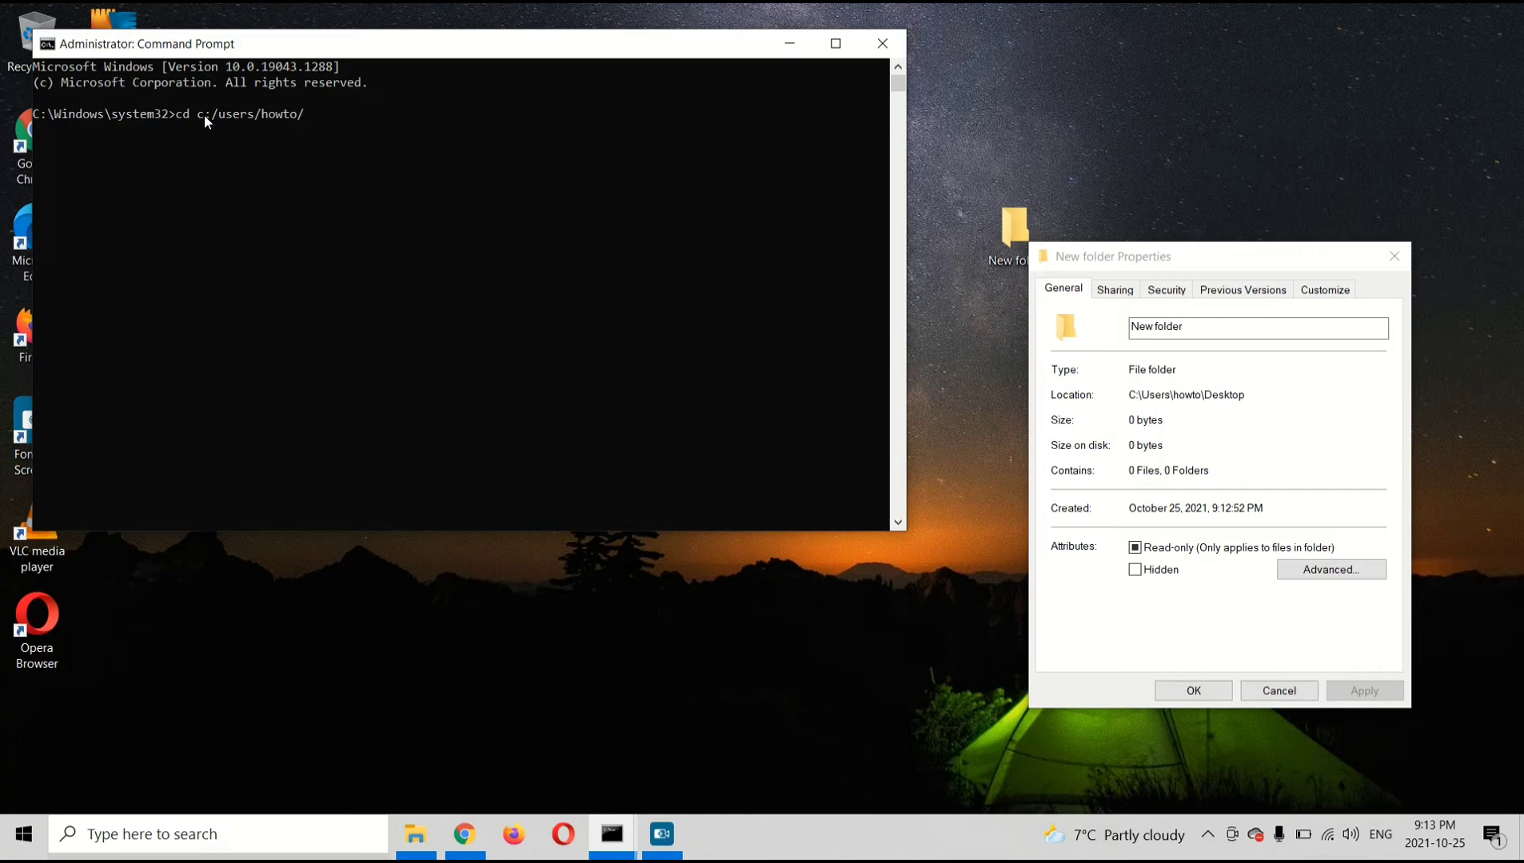
pyautogui.write('desk')
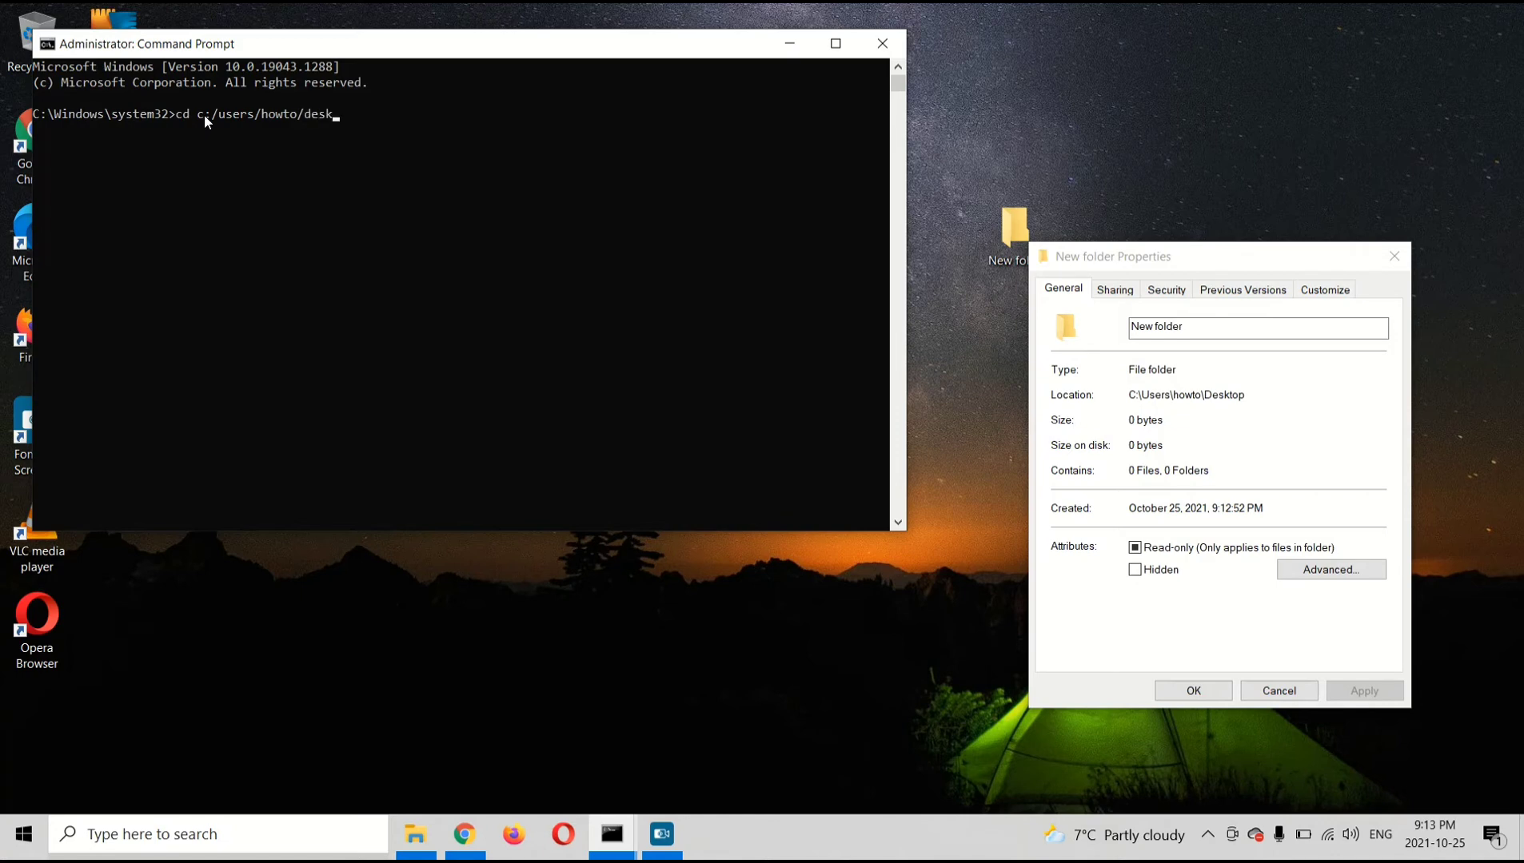
pyautogui.write('top')
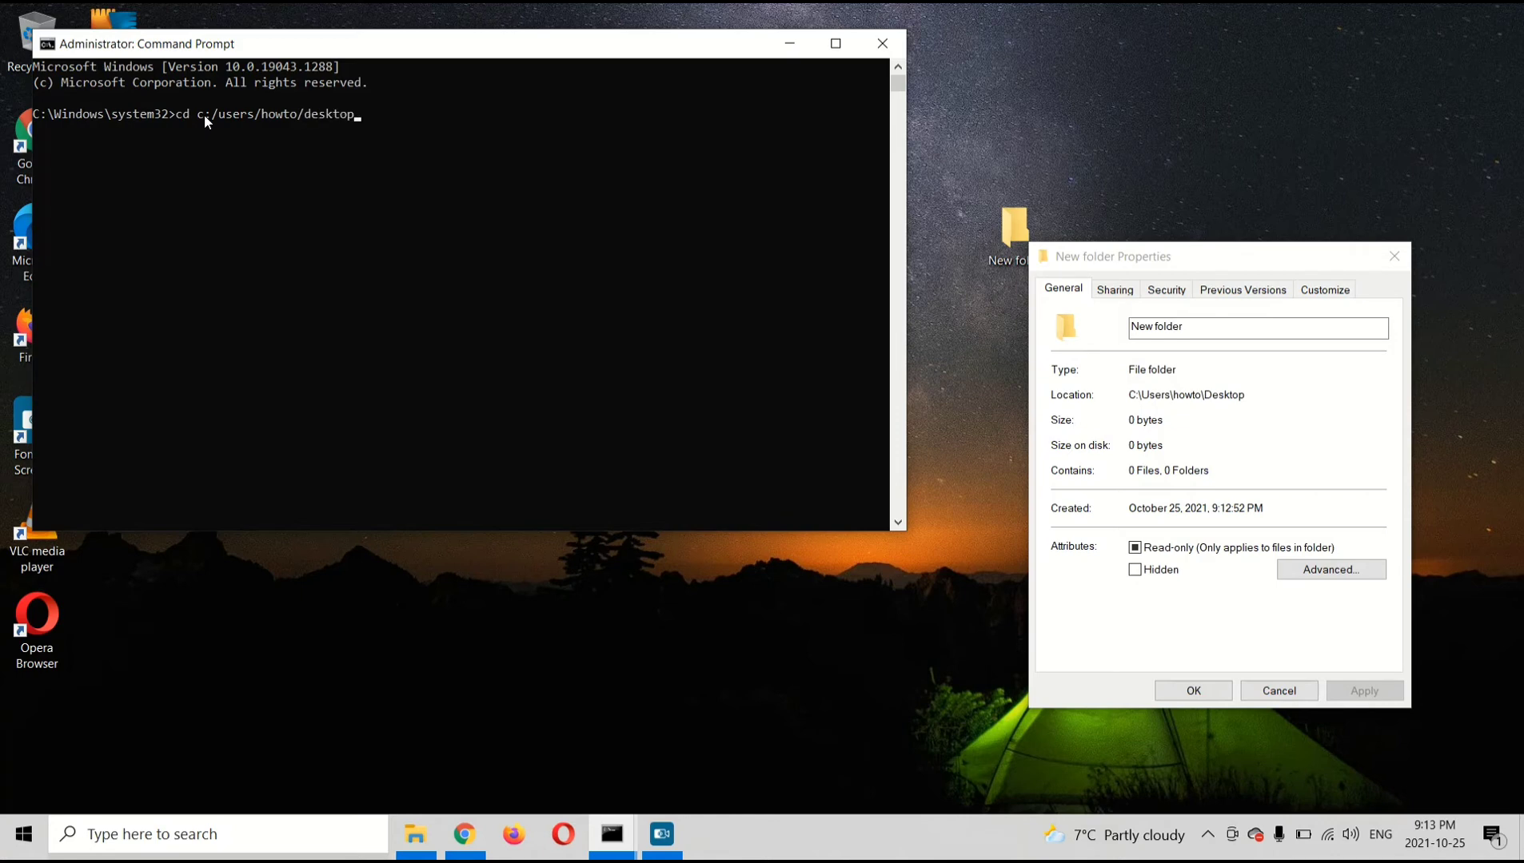
pyautogui.press('Enter')
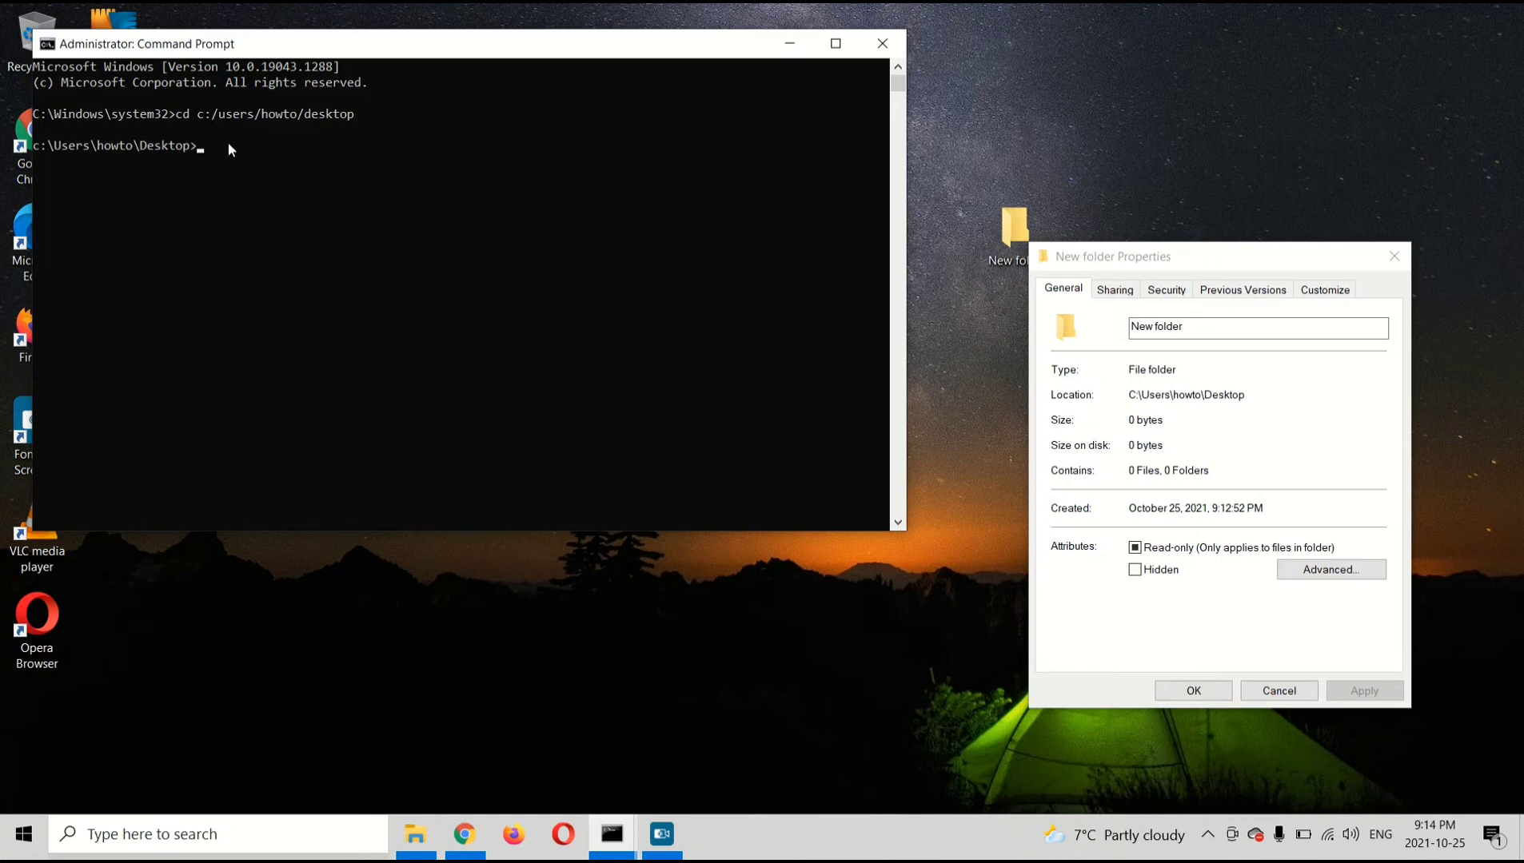
# Run mkdir test and confirm the test folder appears on the desktop
pyautogui.write('mk')
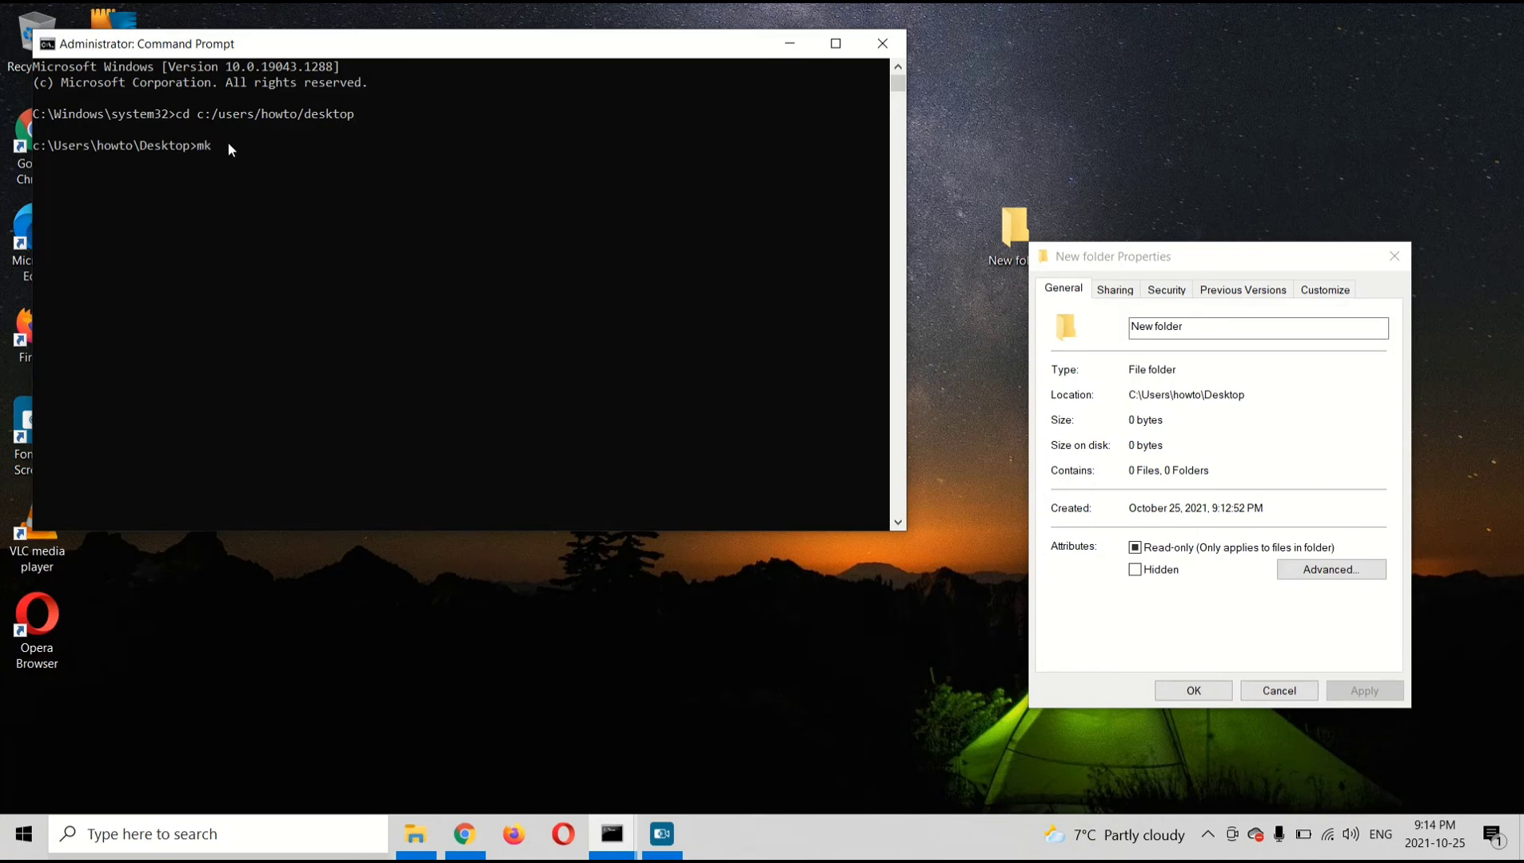
pyautogui.write('dir')
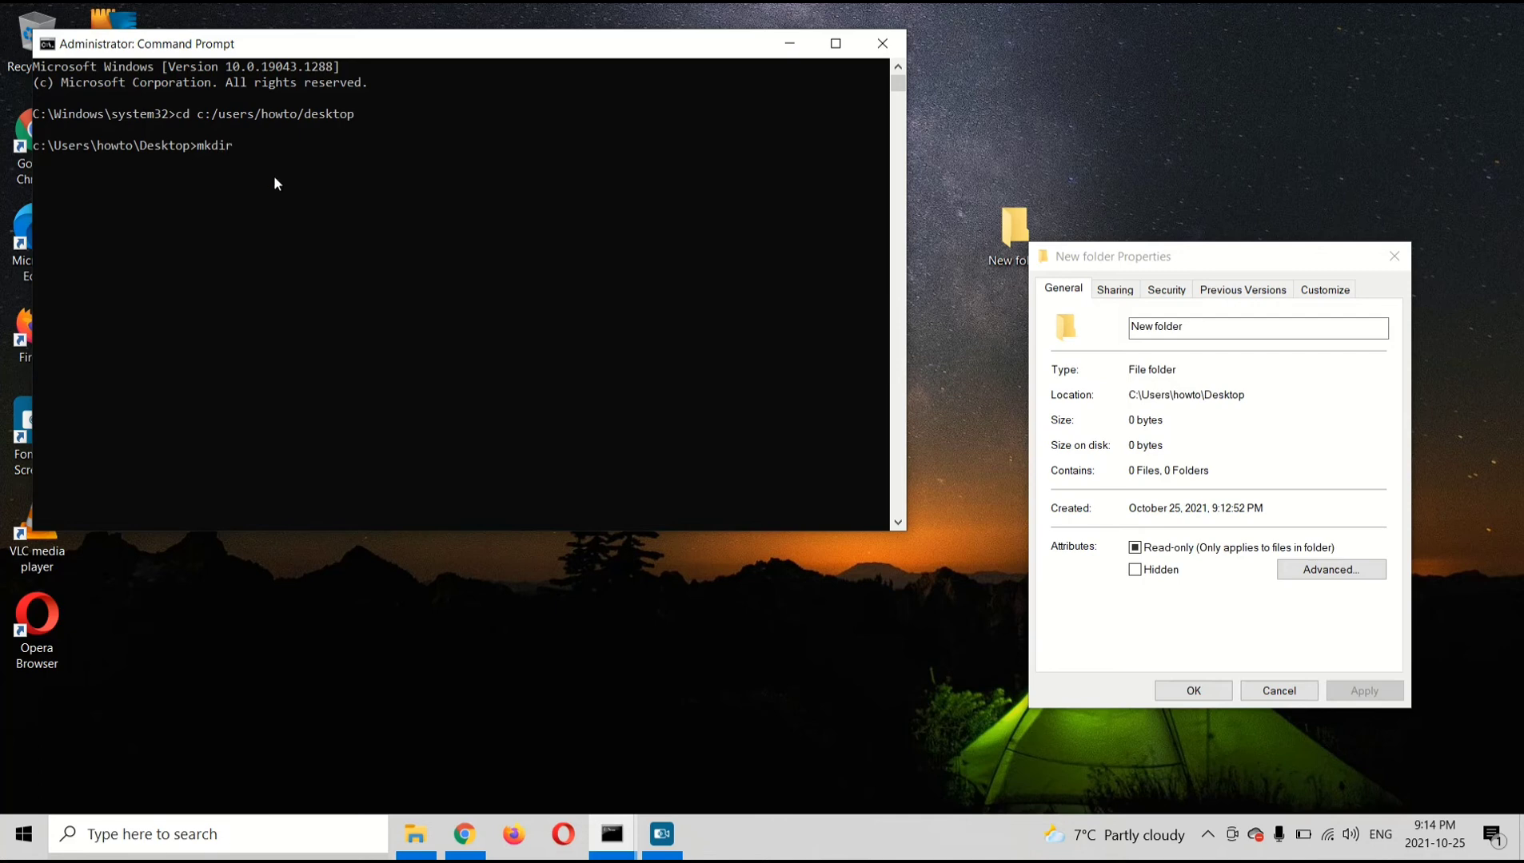
pyautogui.write('test')
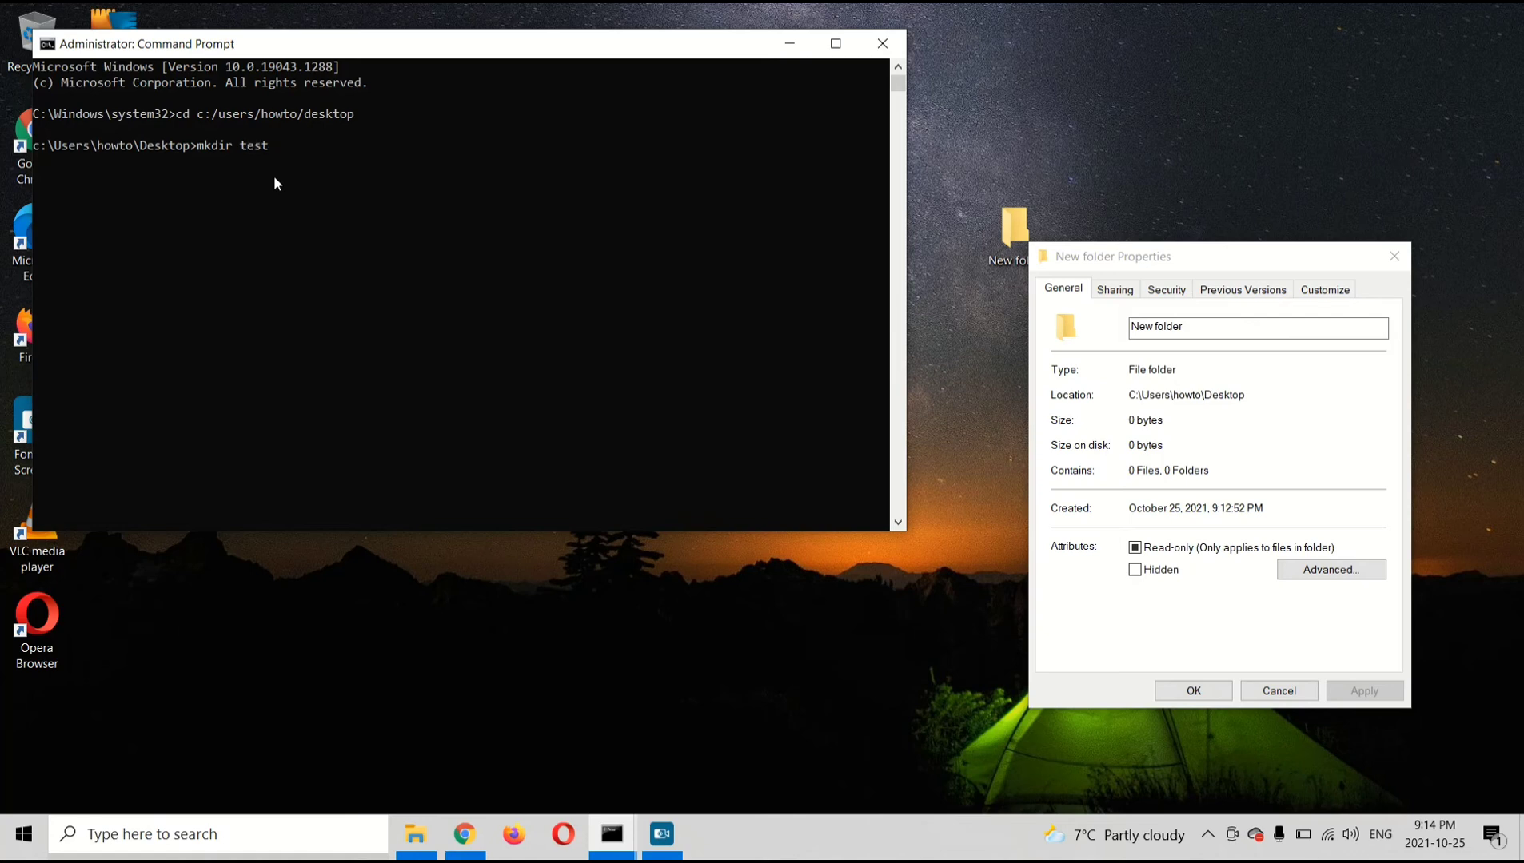
pyautogui.press('Enter')
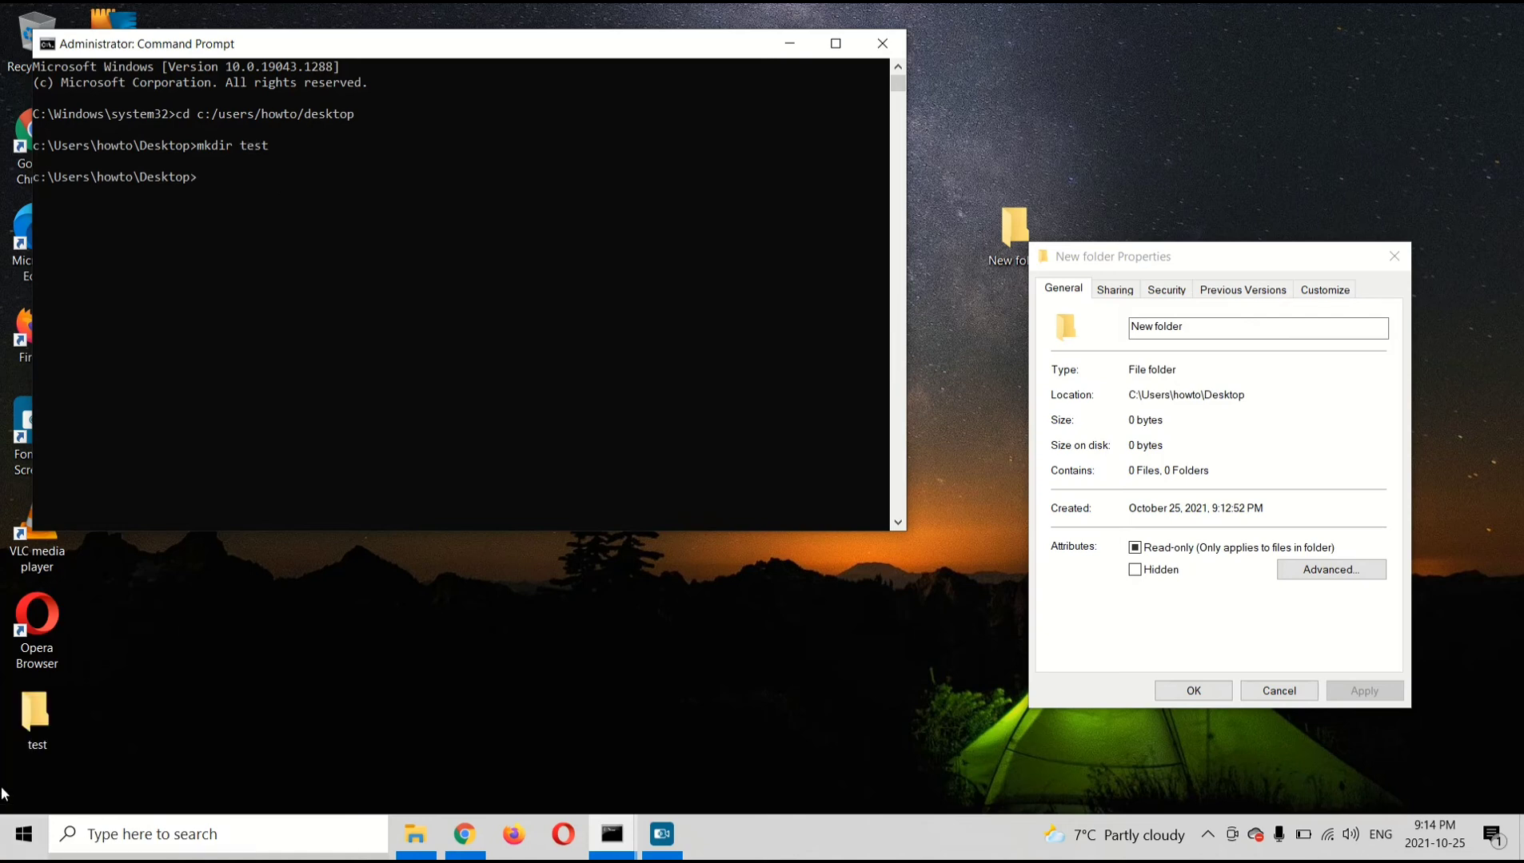
pyautogui.click(36, 714)
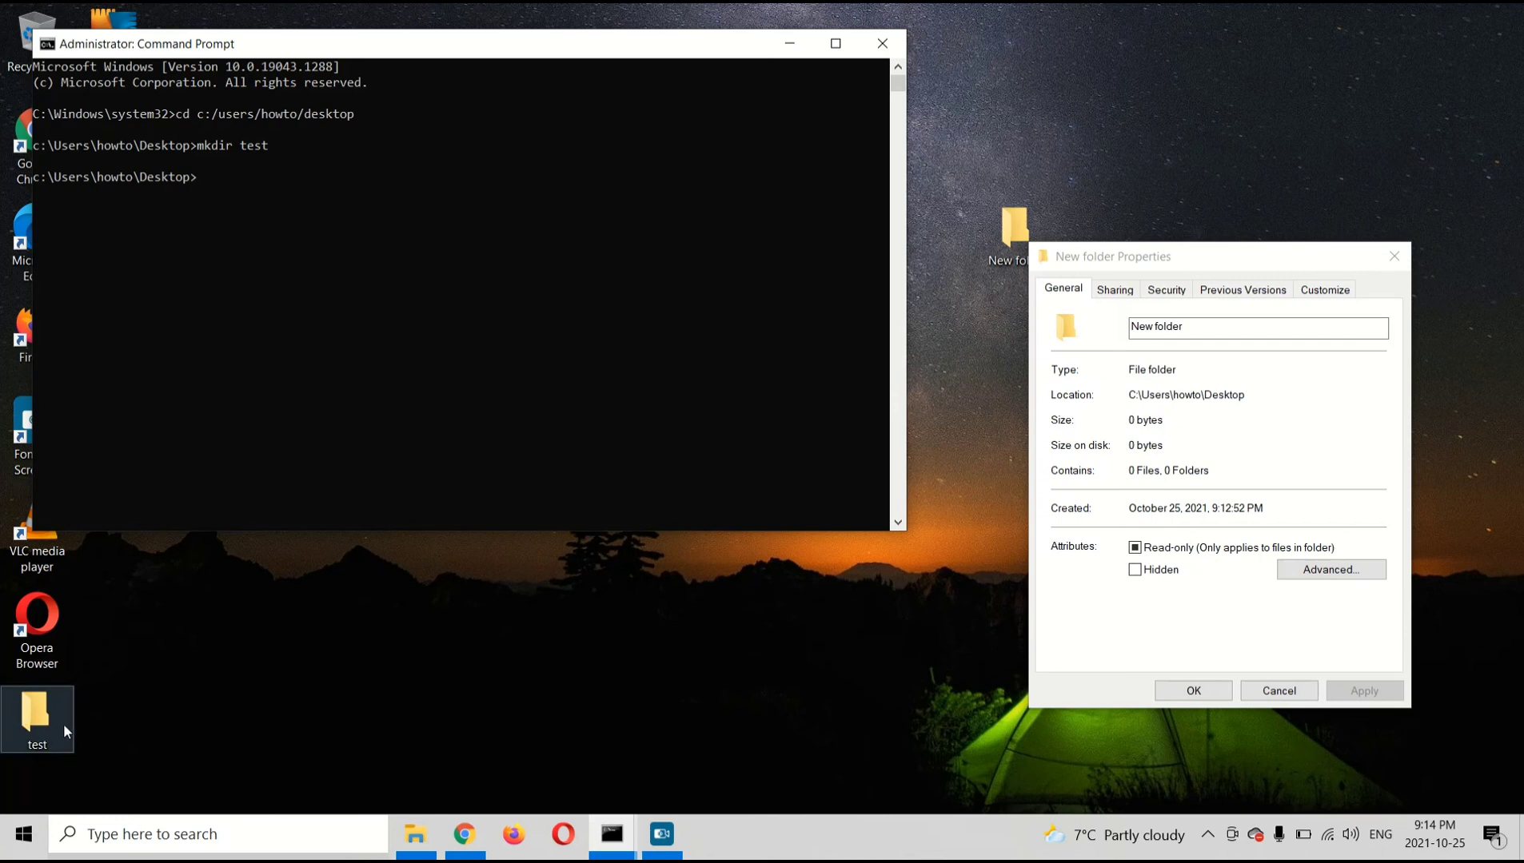
pyautogui.moveTo(18, 718)
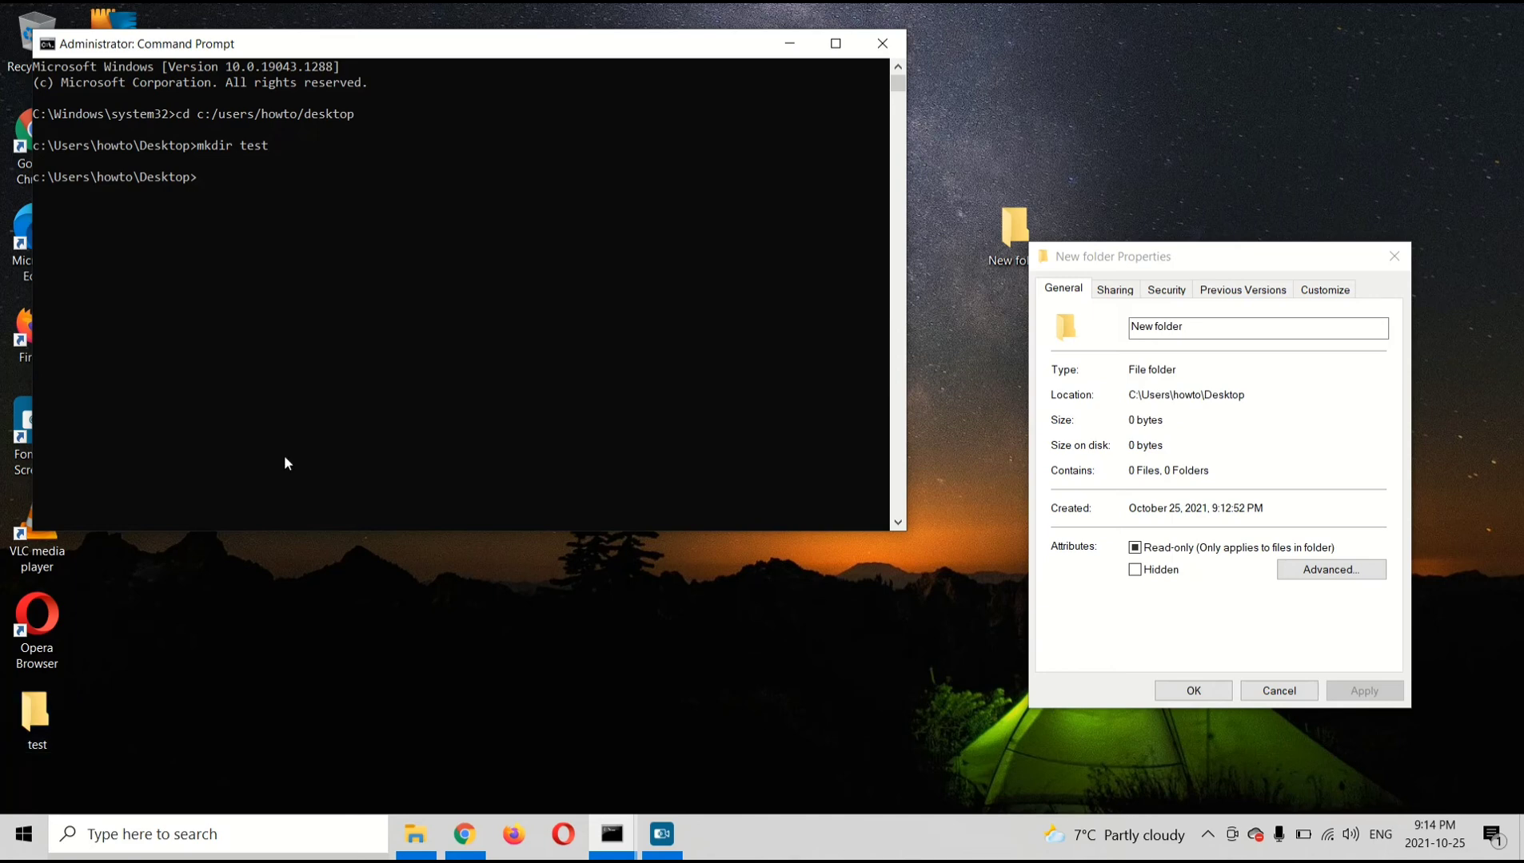
pyautogui.moveTo(344, 260)
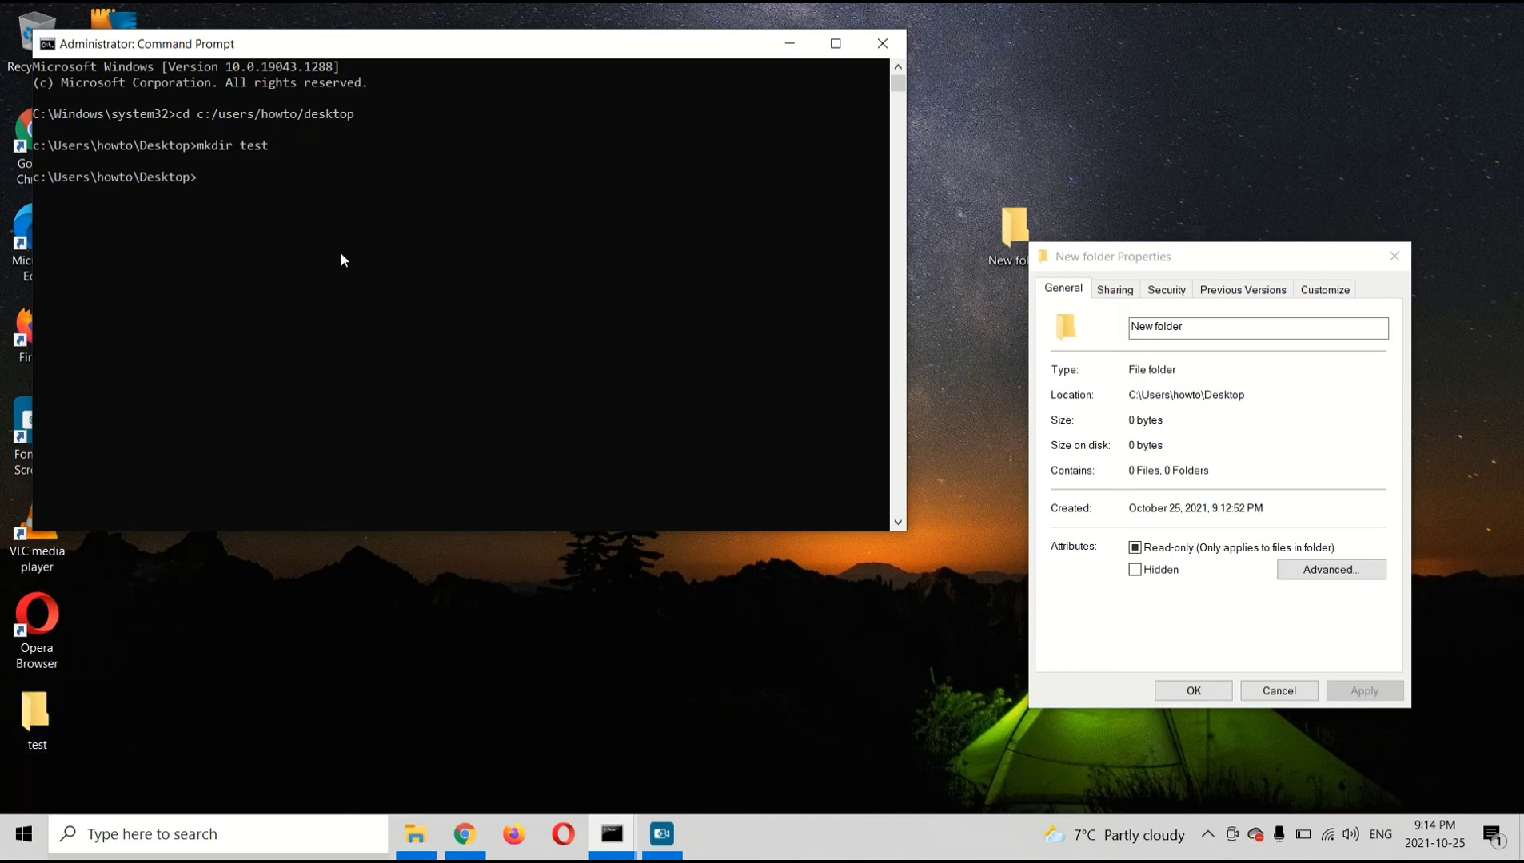
# Exit Command Prompt and delete New folder to the Recycle Bin, keeping test
pyautogui.write('exit')
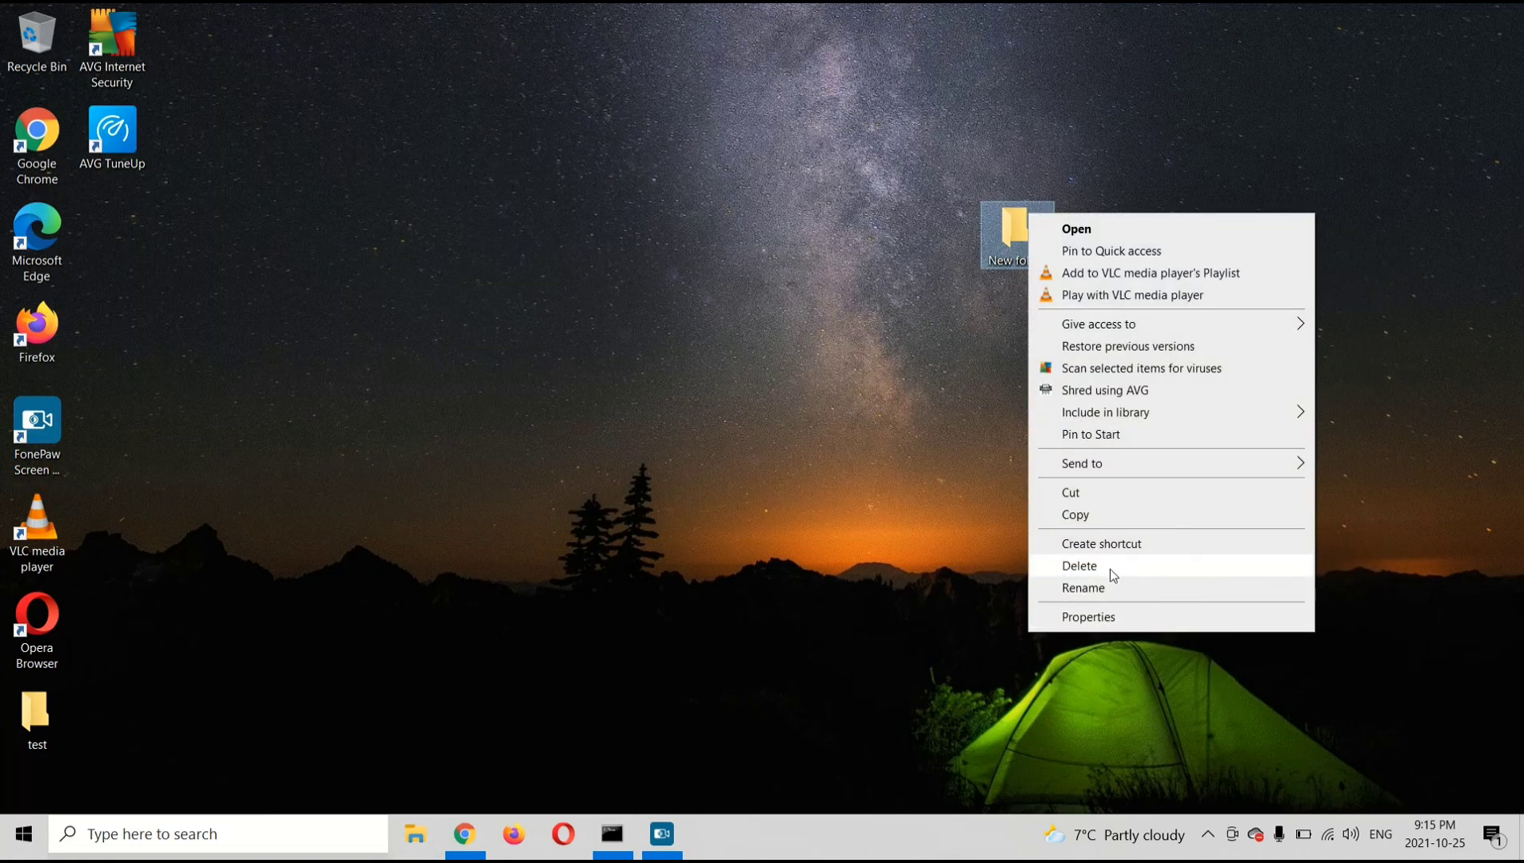
pyautogui.click(1079, 566)
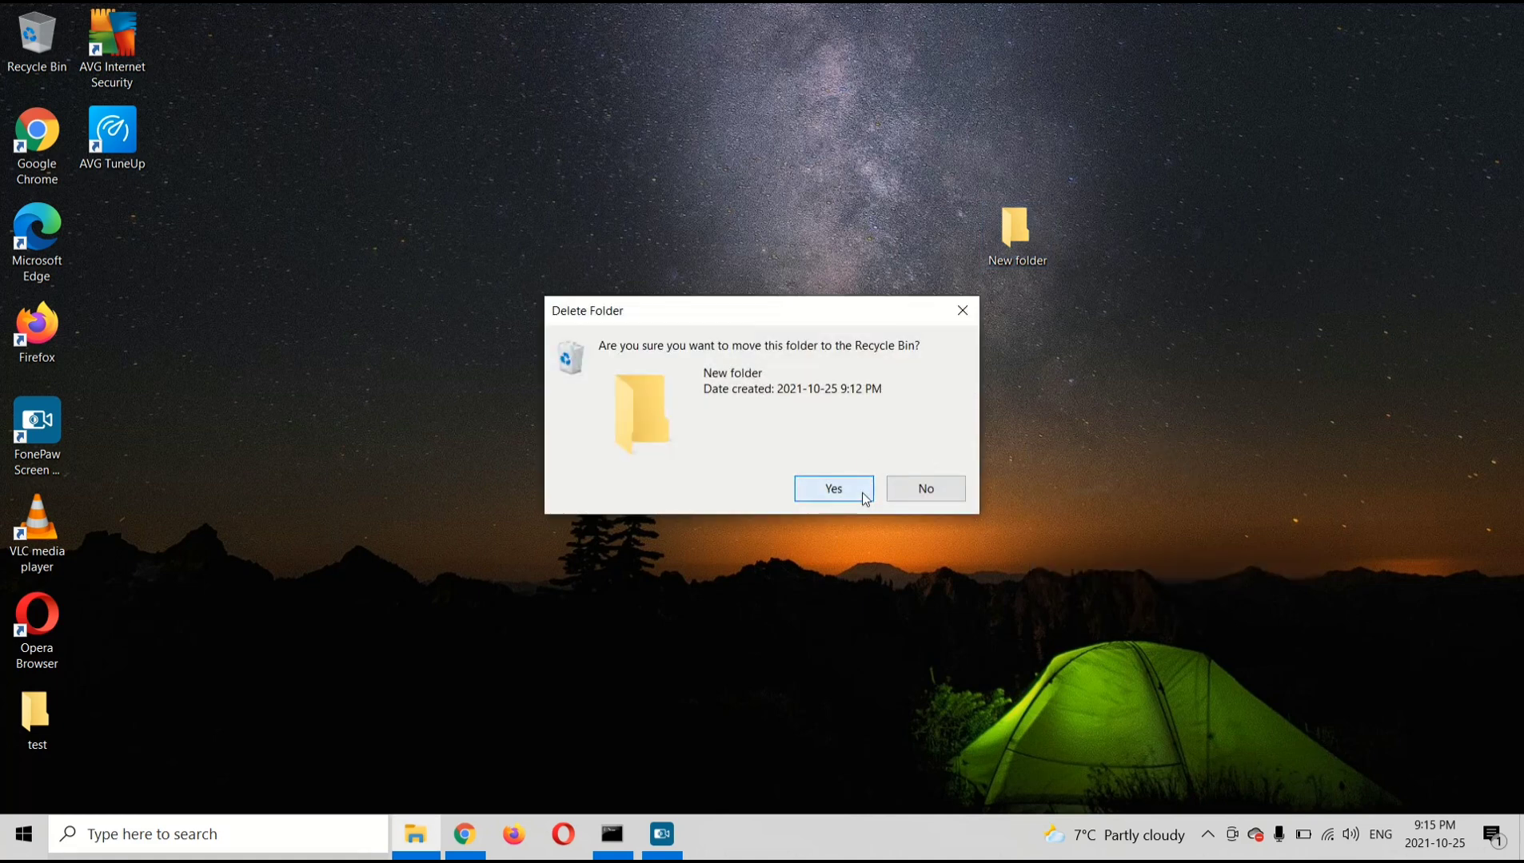
pyautogui.click(833, 489)
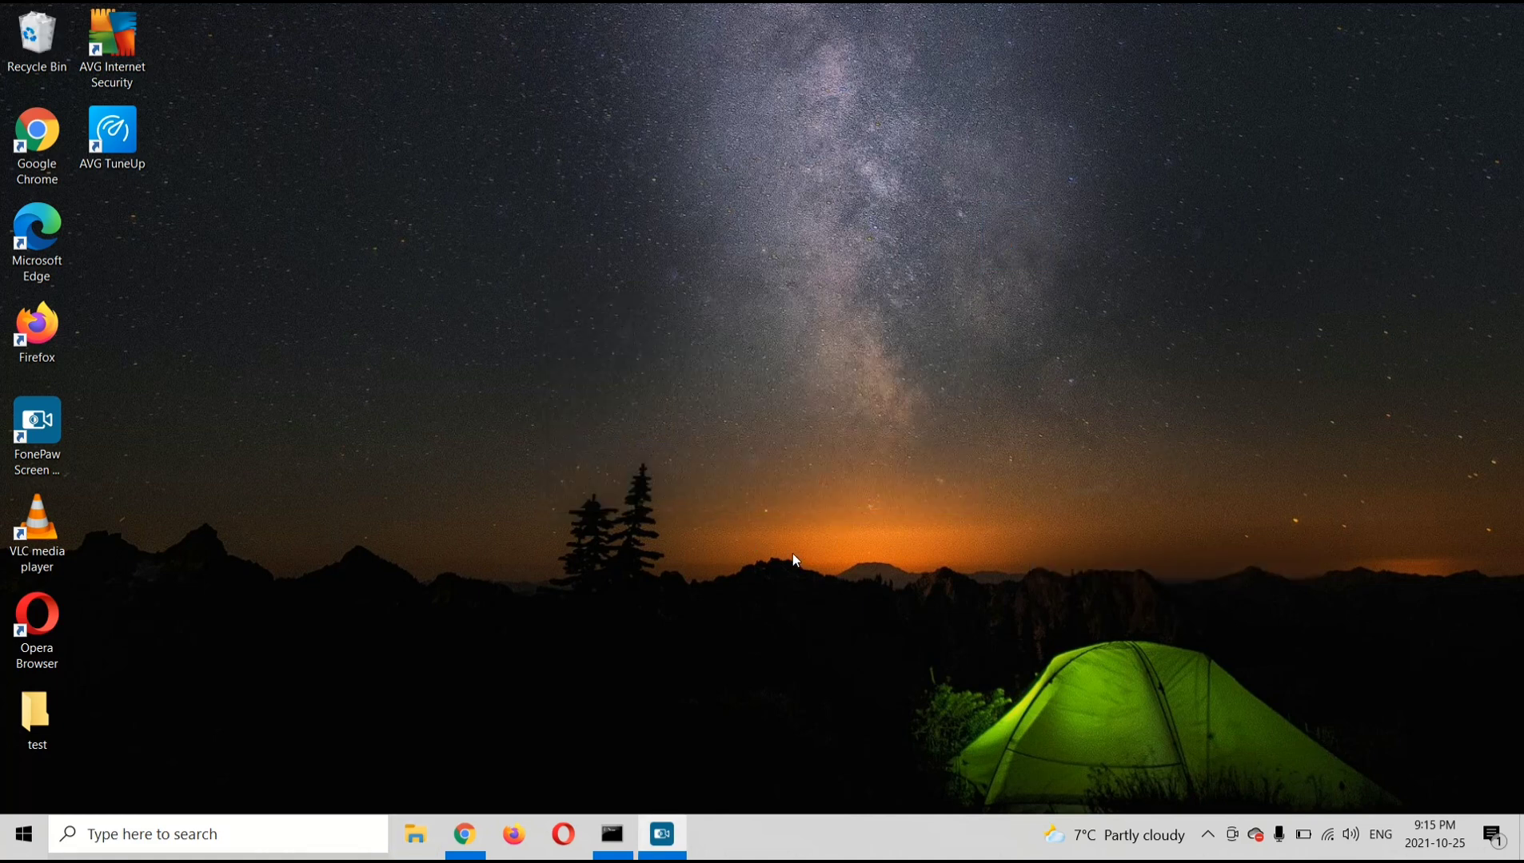
pyautogui.moveTo(407, 472)
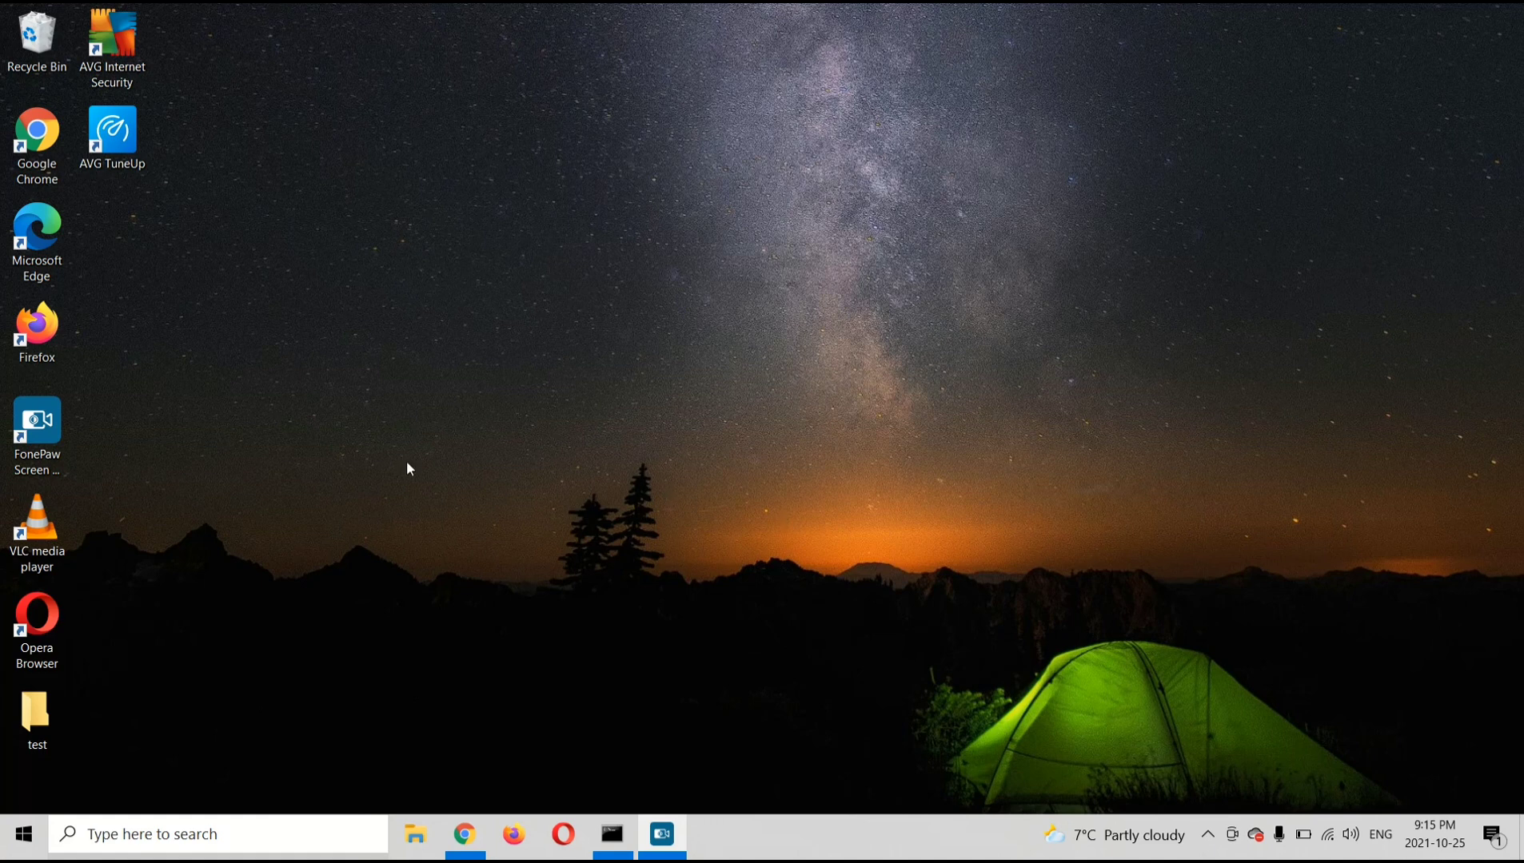
pyautogui.moveTo(850, 538)
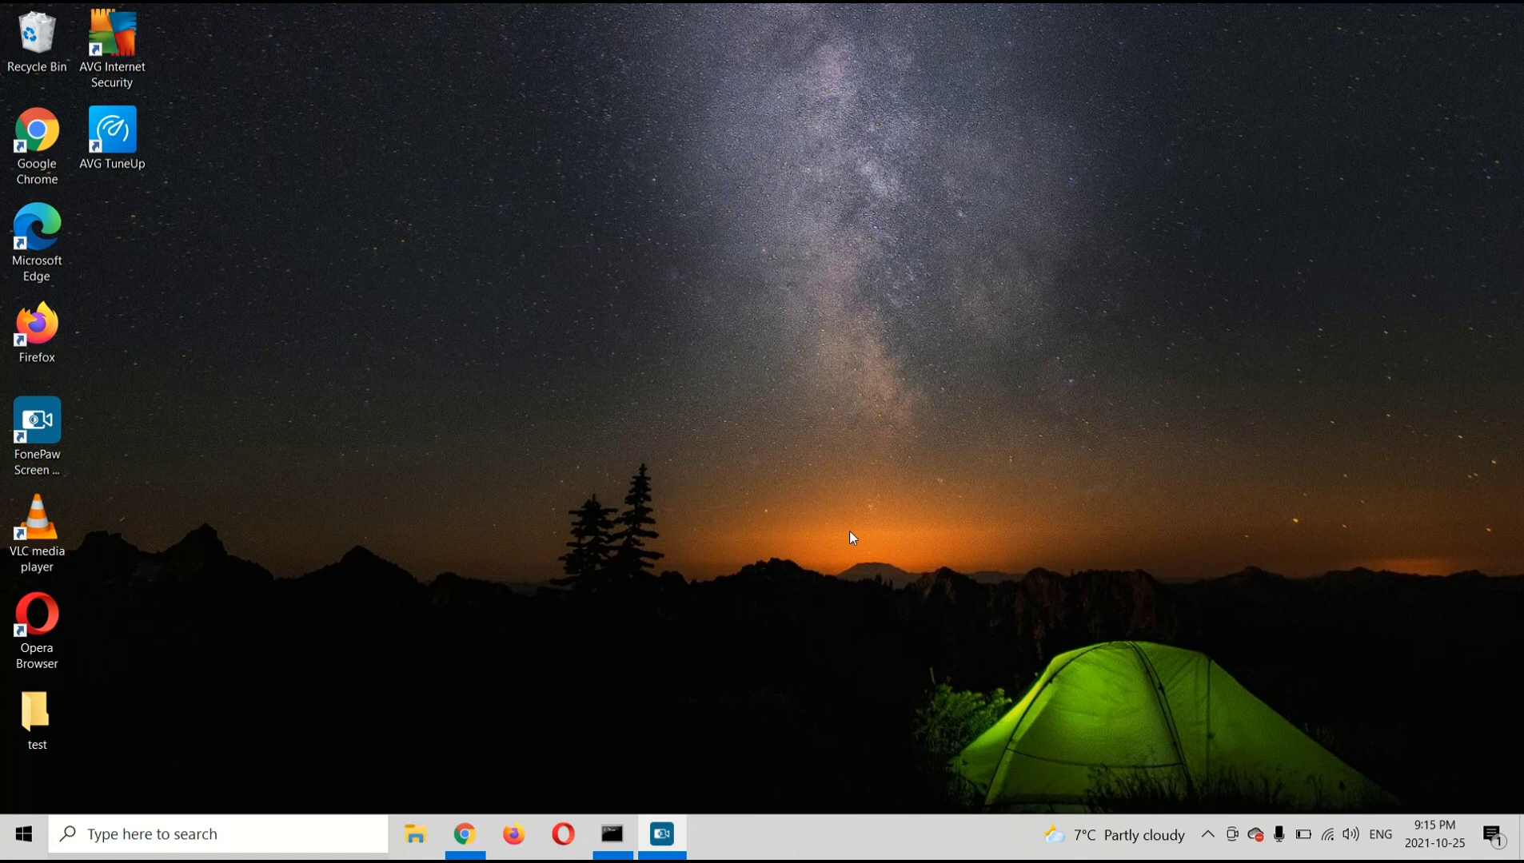